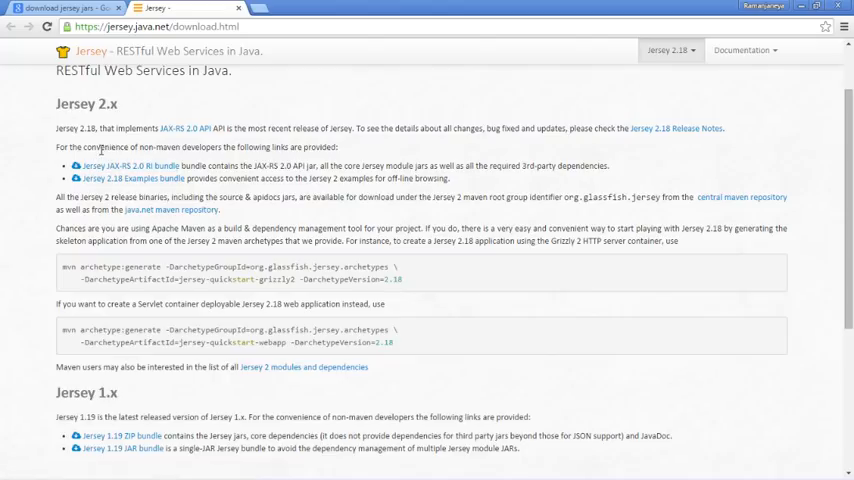
pyautogui.moveTo(148, 95)
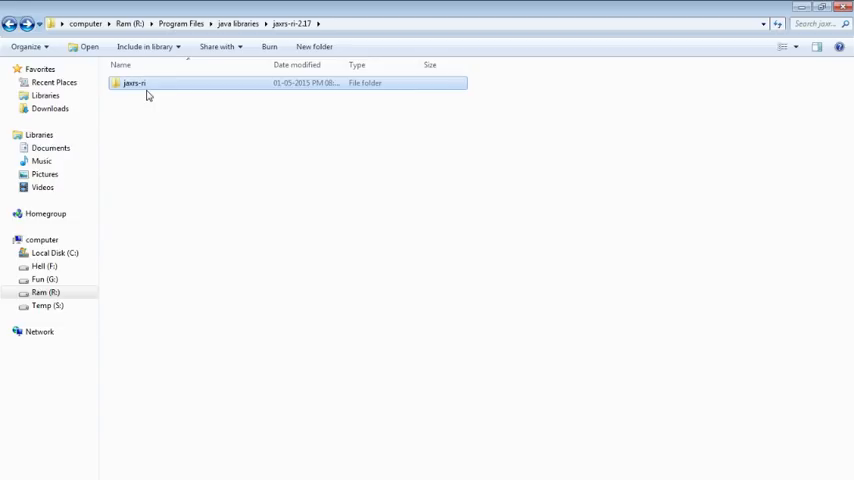
# Browse the jaxrs-ri folder's api, ext and lib subfolders in Explorer, then go back to Eclipse
pyautogui.doubleClick(134, 83)
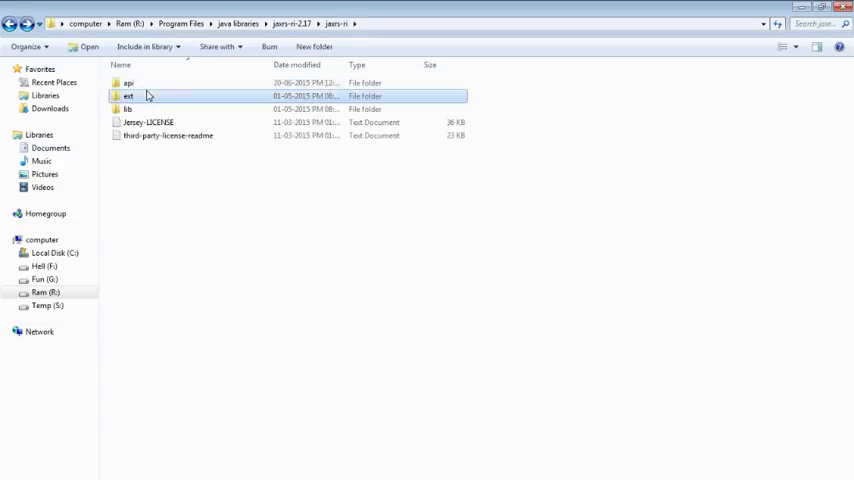
pyautogui.doubleClick(128, 108)
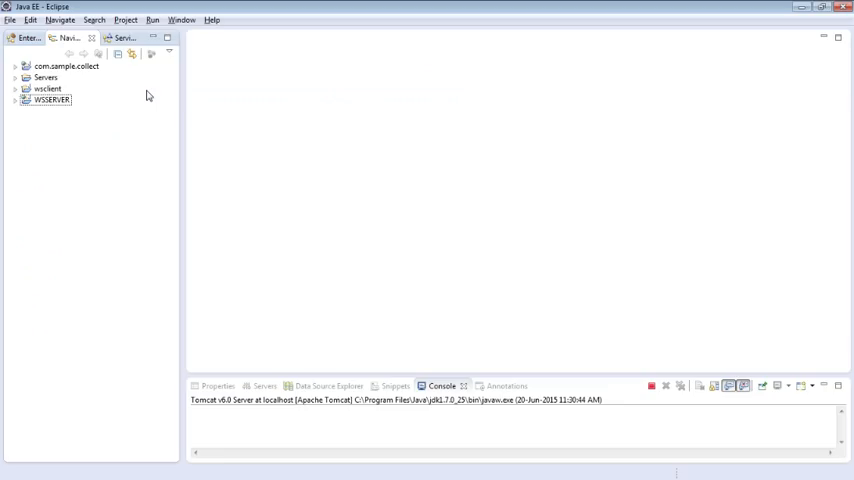
# Create the WSdemo dynamic web project with Apache Tomcat v6.0 as target runtime
pyautogui.click(10, 19)
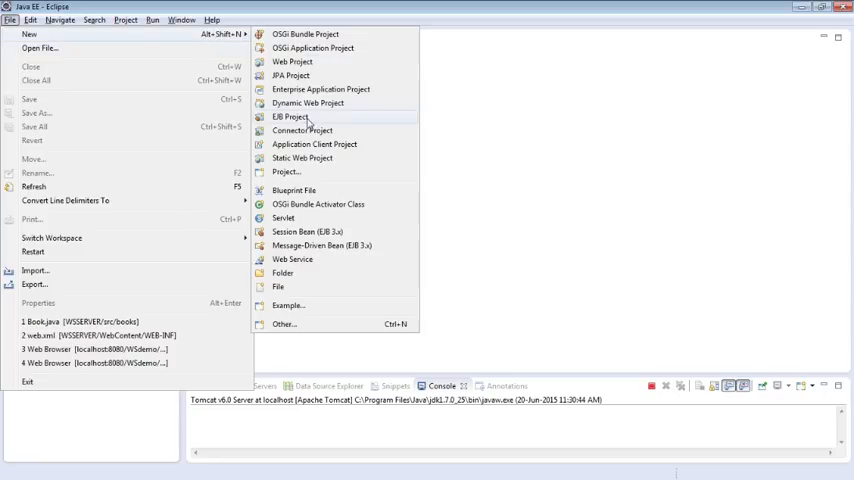
pyautogui.click(307, 103)
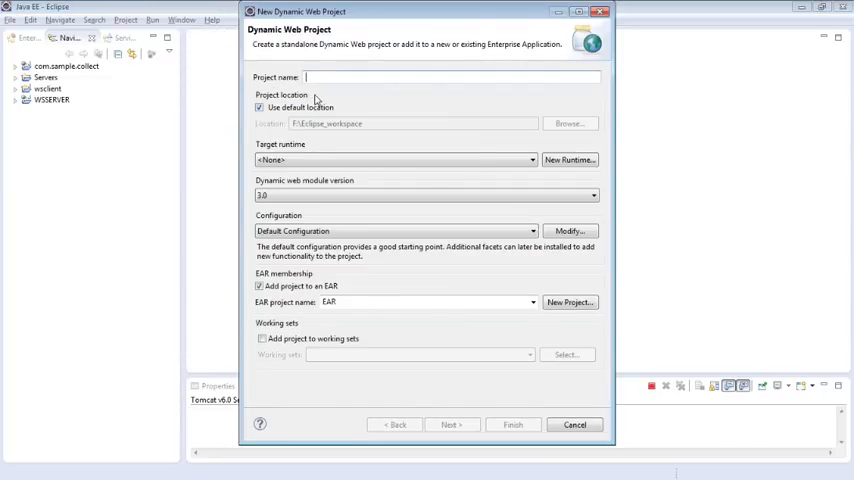
pyautogui.write('Wsdemo')
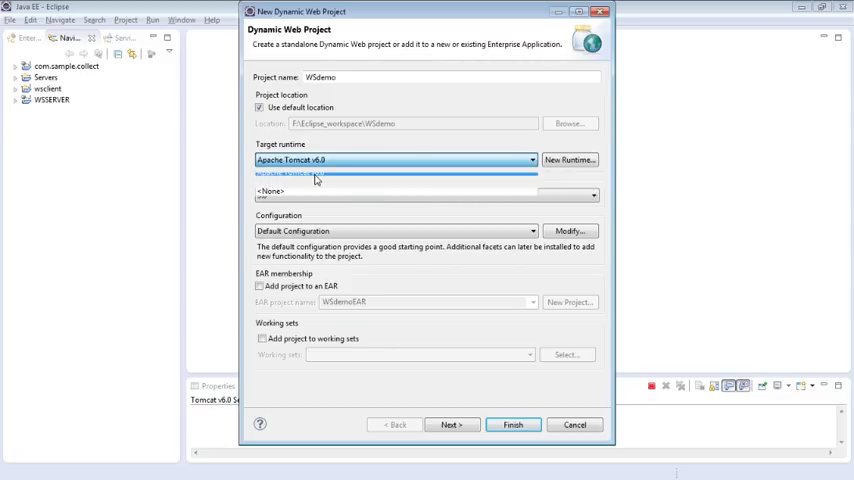
pyautogui.click(512, 424)
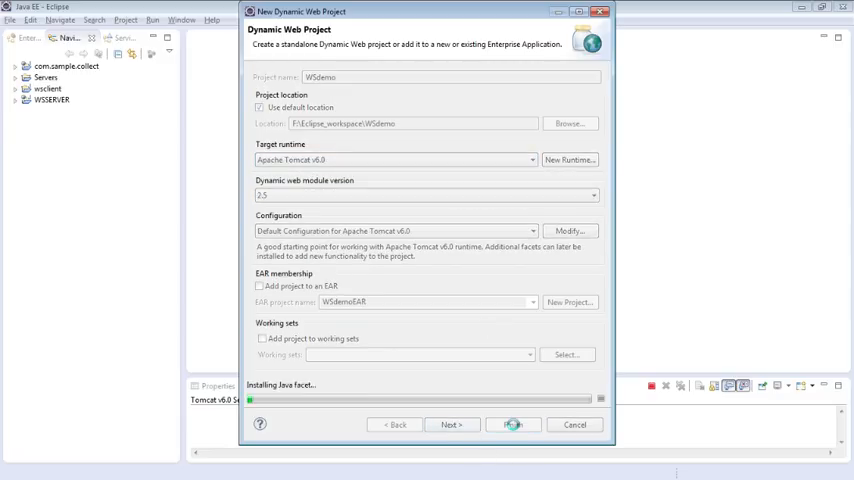
pyautogui.click(513, 424)
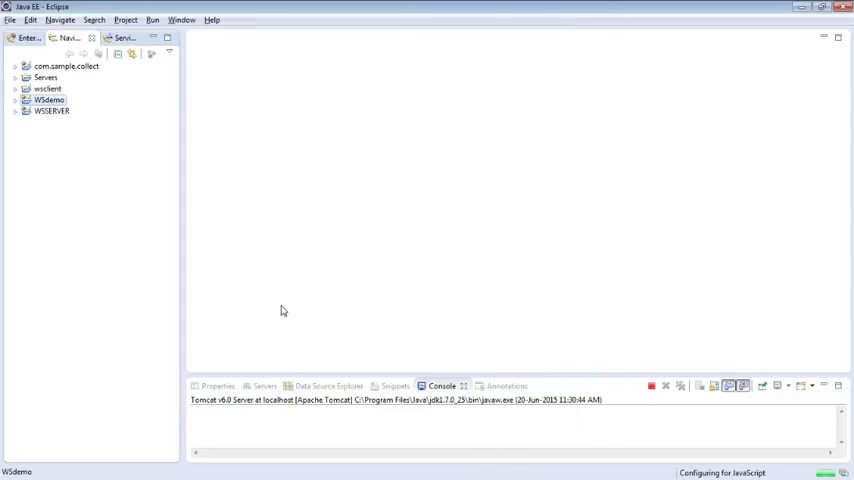
# Copy the jaxrs-ri api, ext and lib jars into WSdemo/WebContent/WEB-INF/lib
pyautogui.click(16, 100)
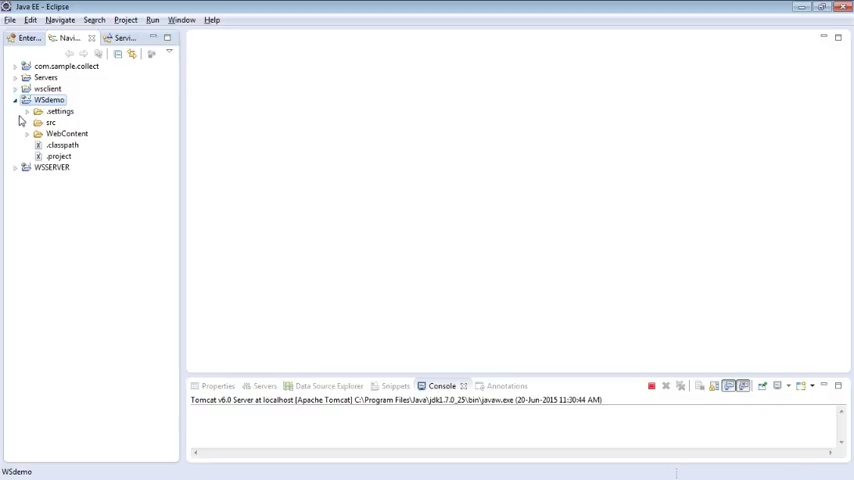
pyautogui.click(29, 134)
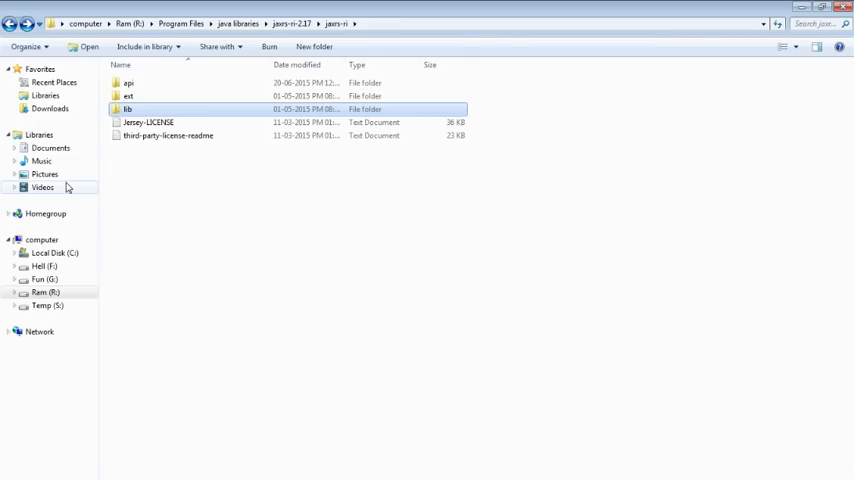
pyautogui.doubleClick(127, 82)
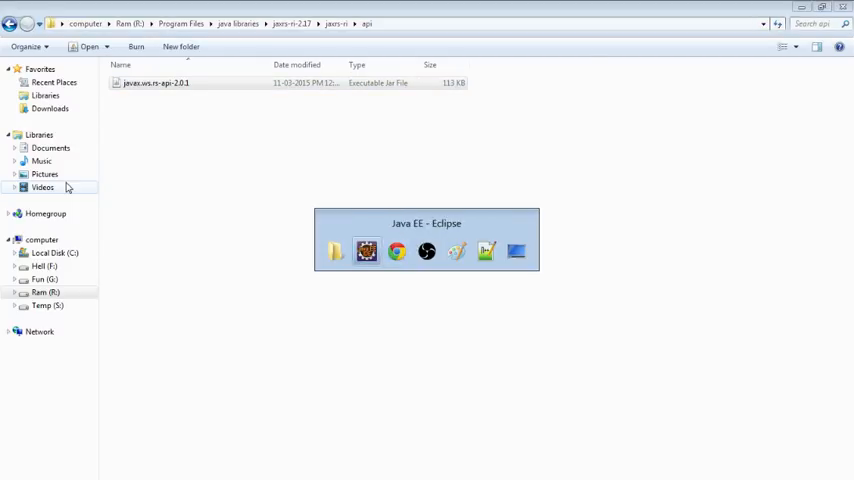
pyautogui.click(366, 251)
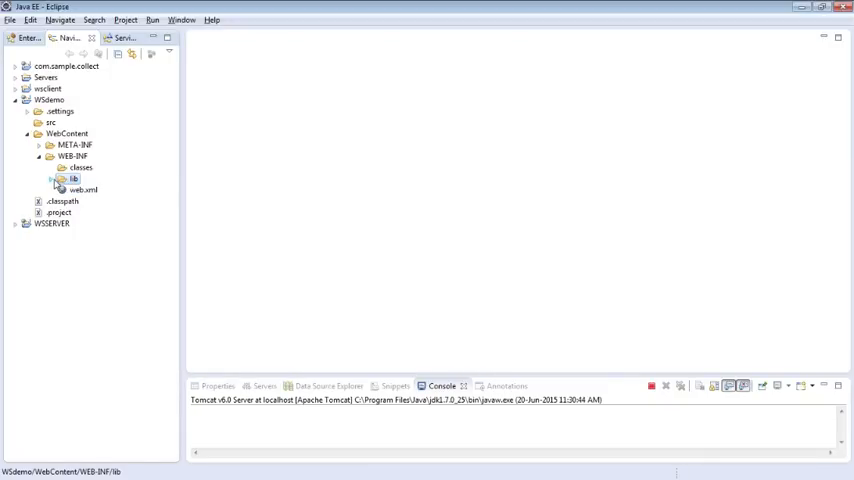
pyautogui.click(51, 178)
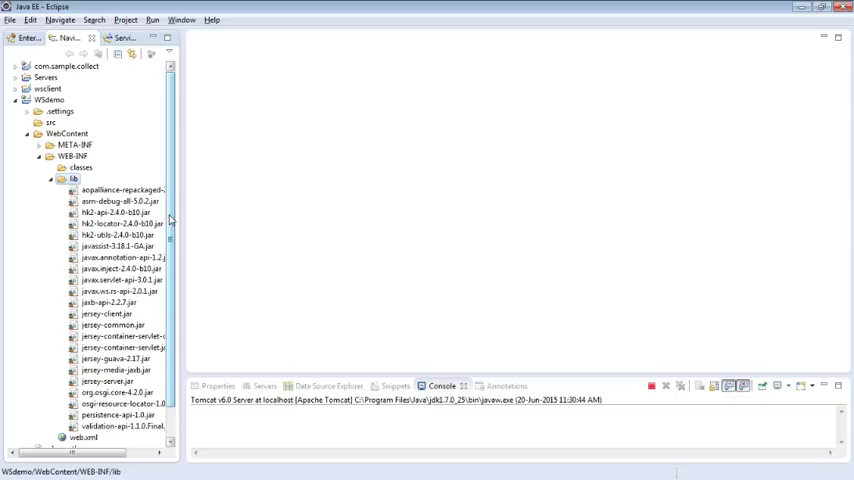
pyautogui.scroll(-3)
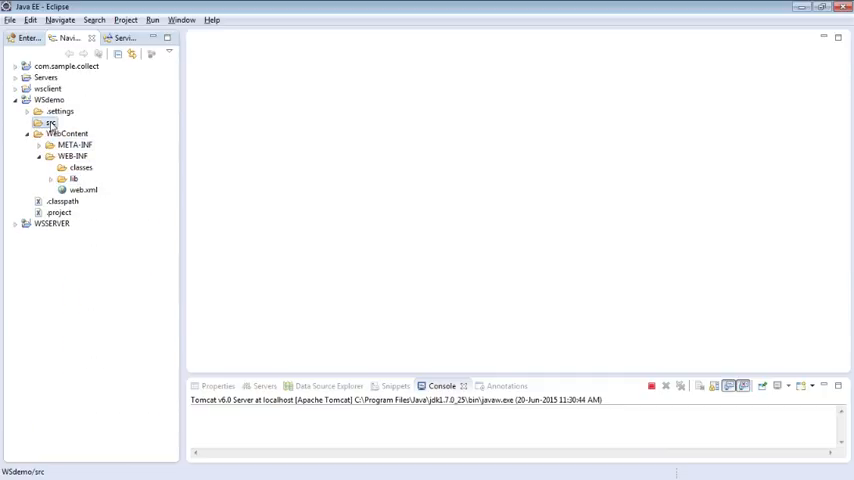
# Create a package named book under WSdemo's src folder
pyautogui.rightClick(50, 123)
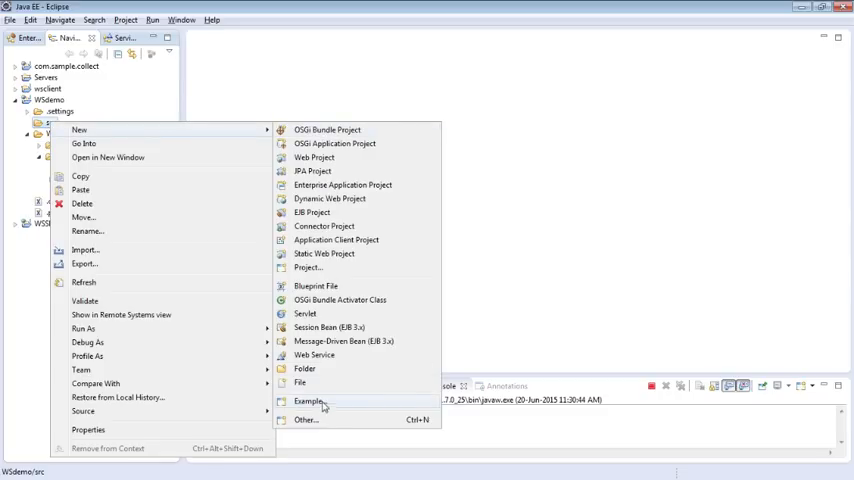
pyautogui.click(305, 419)
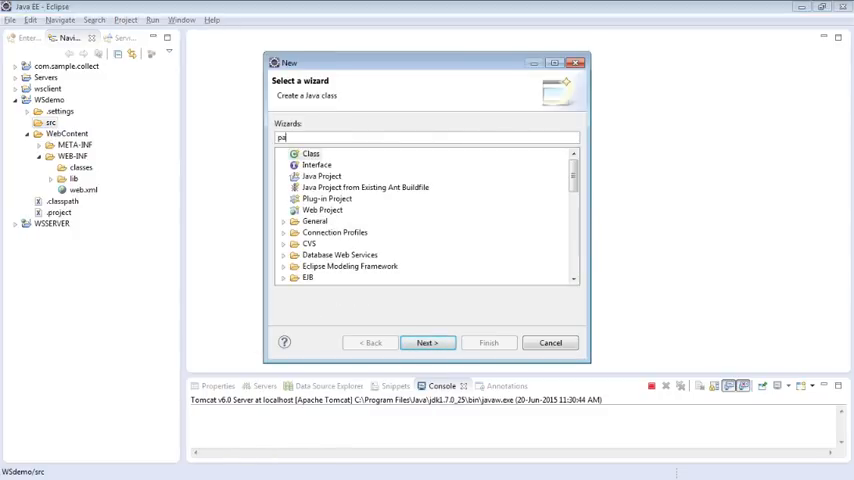
pyautogui.click(427, 343)
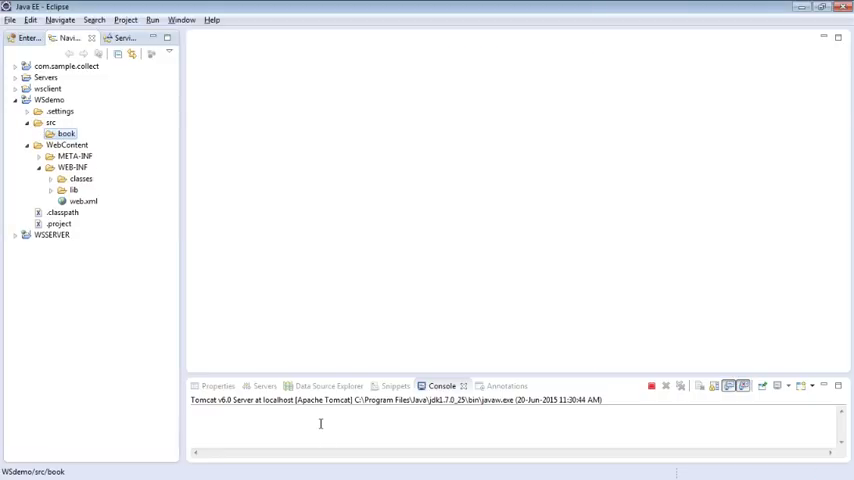
# Create a new class named Book inside the book package
pyautogui.rightClick(65, 133)
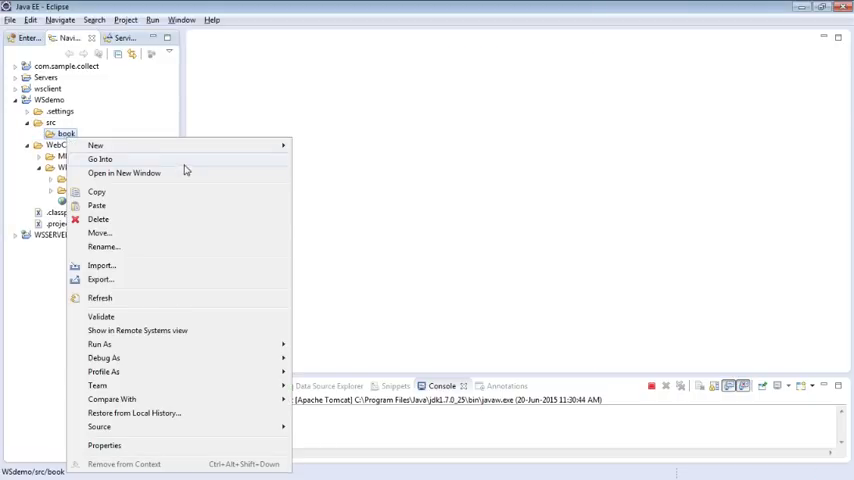
pyautogui.moveTo(95, 145)
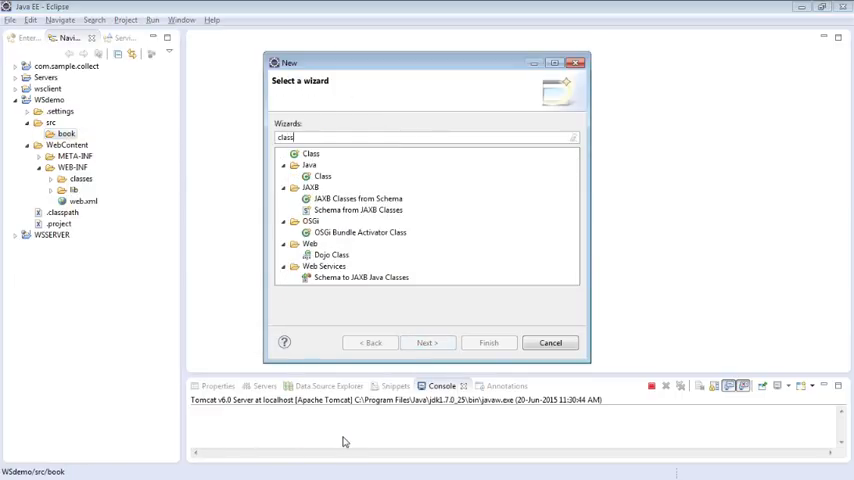
pyautogui.click(426, 342)
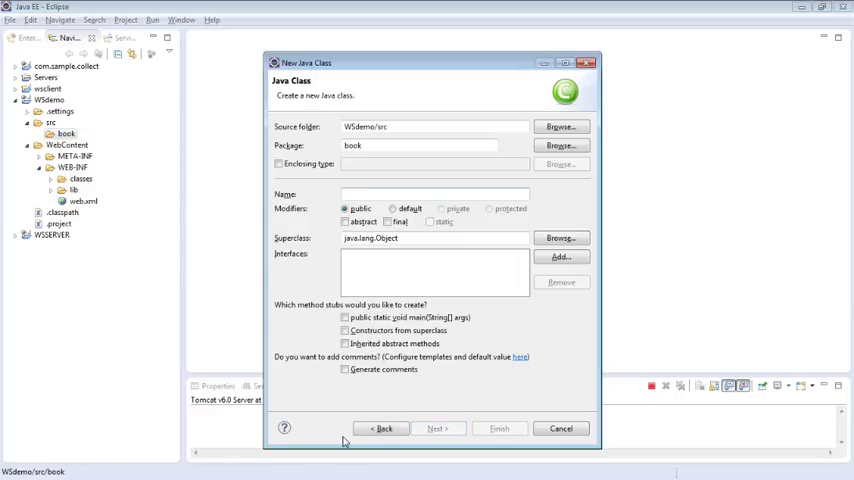
pyautogui.write('Boo')
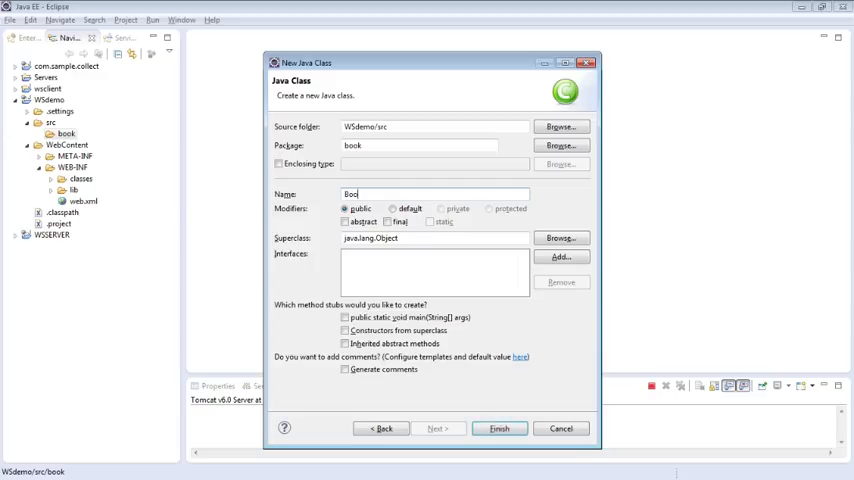
pyautogui.click(498, 428)
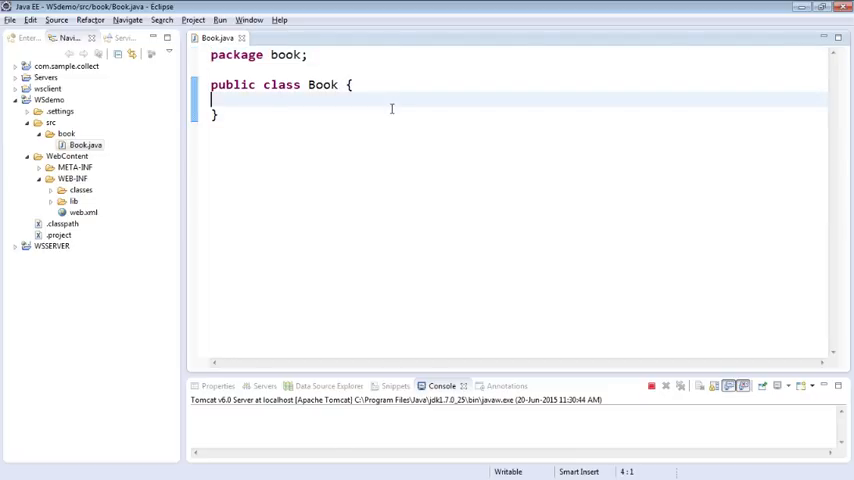
# Write public String sayHello() with String response = null; return response;
pyautogui.write('pub')
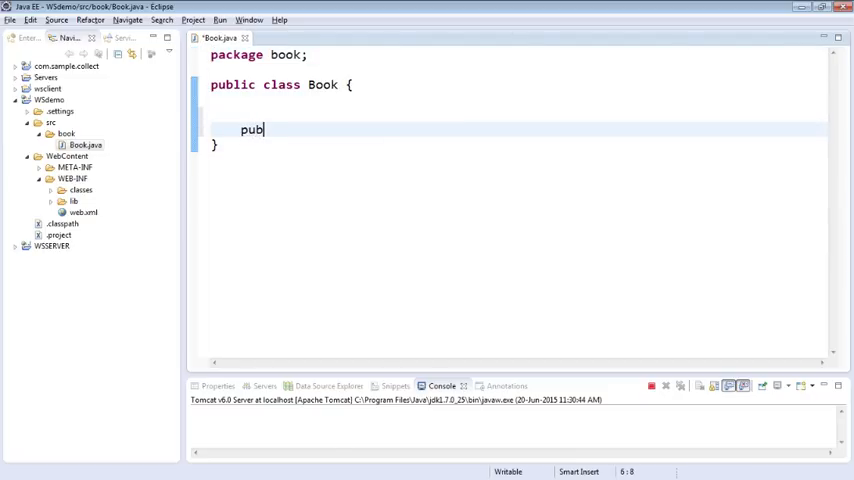
pyautogui.write('lic')
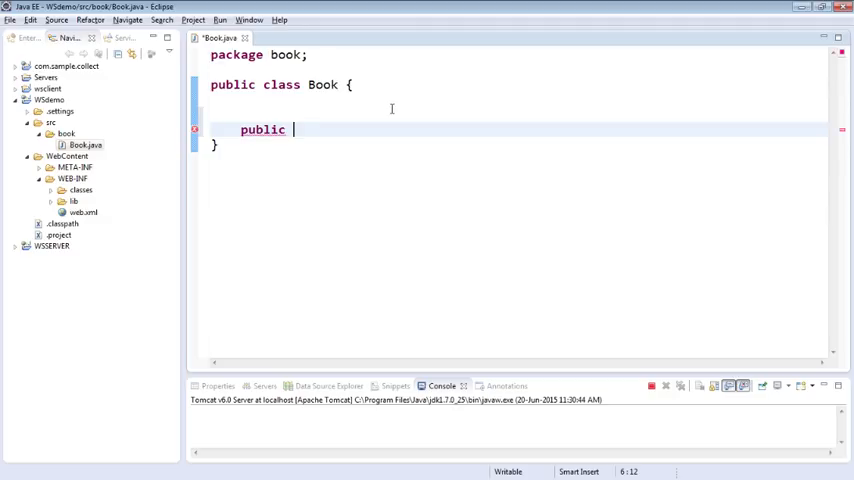
pyautogui.write('String')
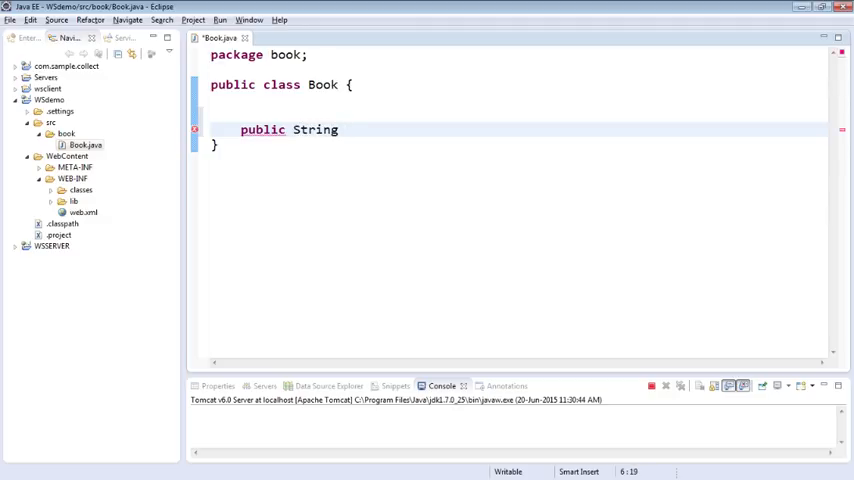
pyautogui.write('say')
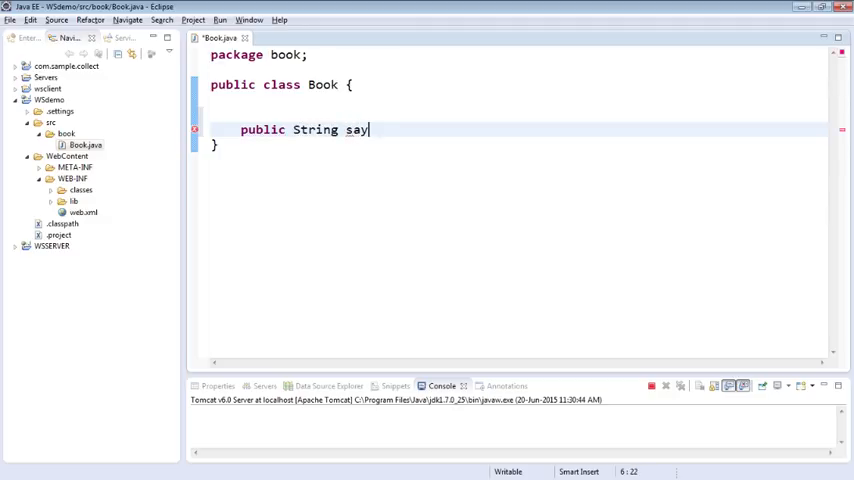
pyautogui.write('Hello')
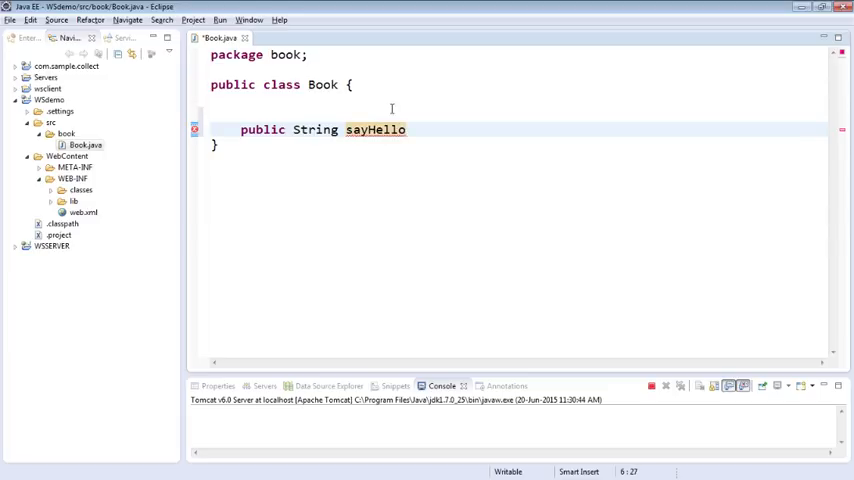
pyautogui.write('(){')
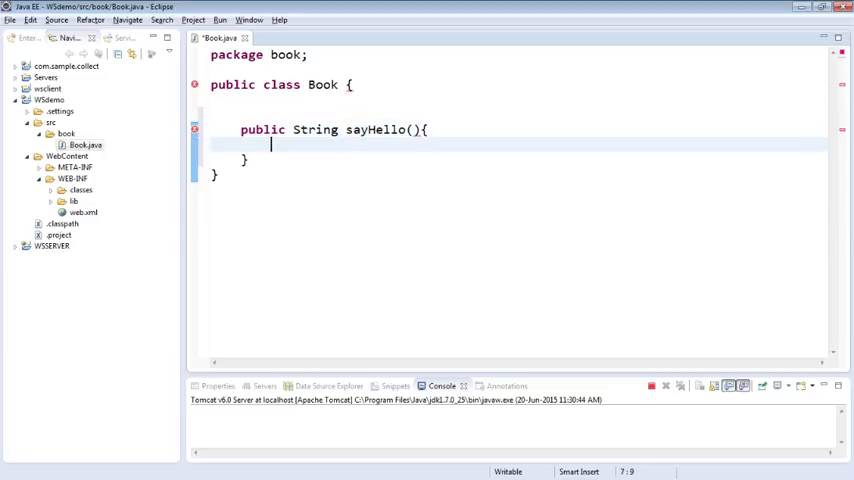
pyautogui.write('return res')
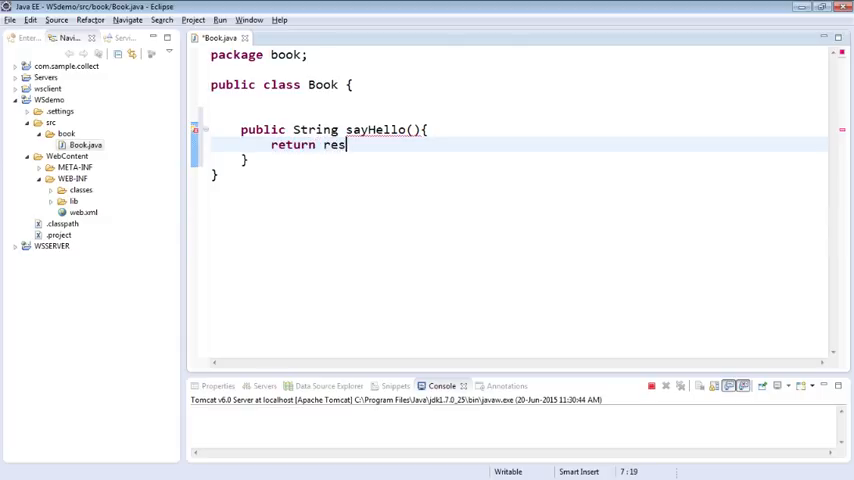
pyautogui.write('ponse;')
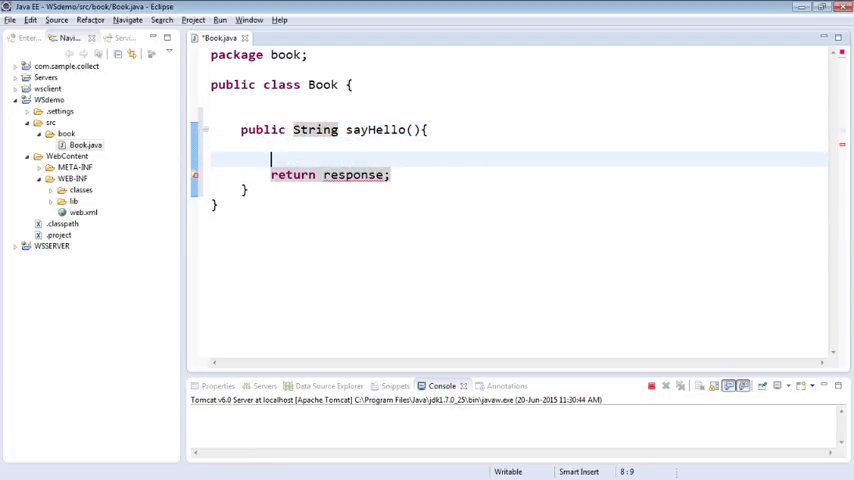
pyautogui.write('String response=')
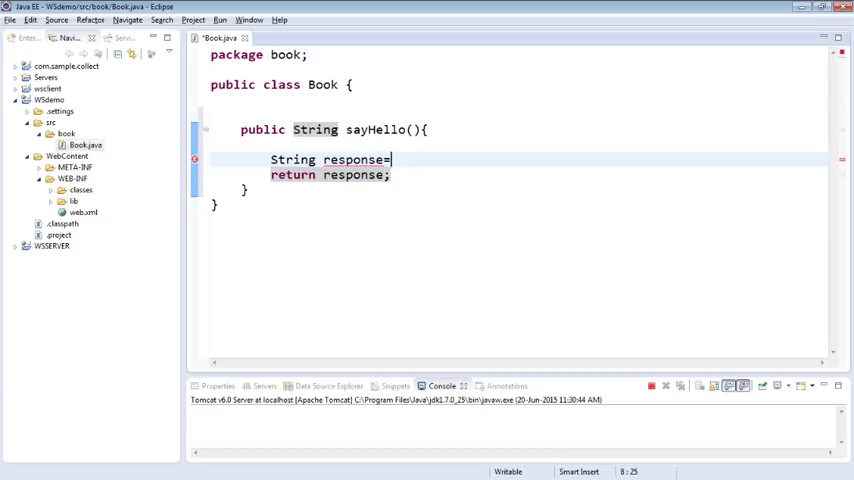
pyautogui.write('nill')
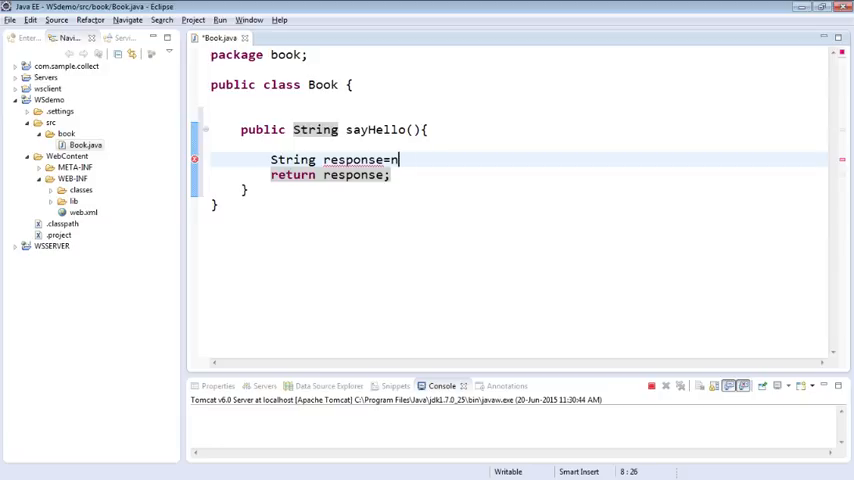
pyautogui.write('ull;')
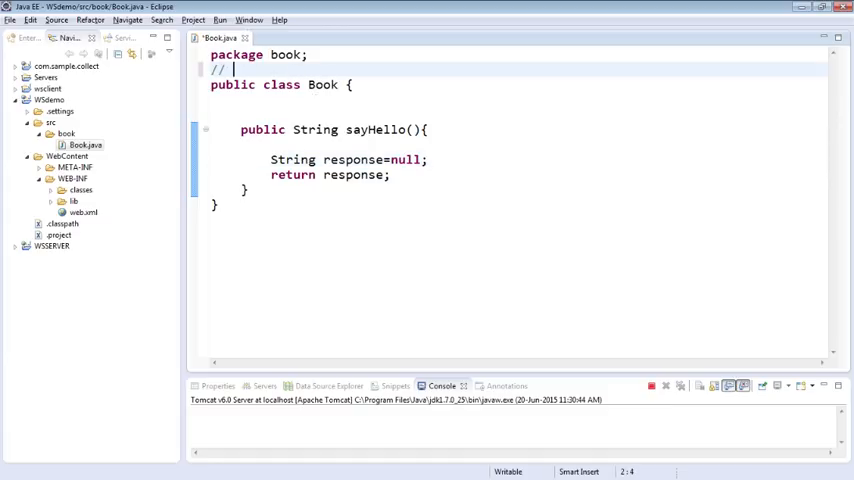
pyautogui.write('annoations')
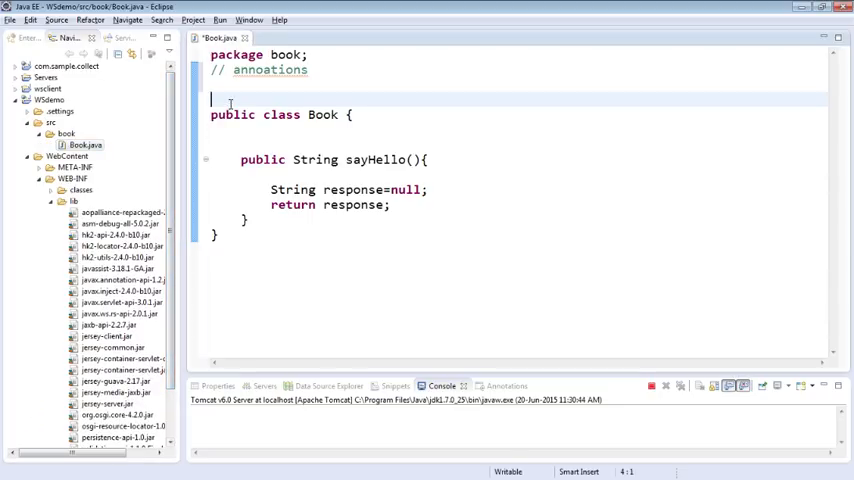
pyautogui.write('@')
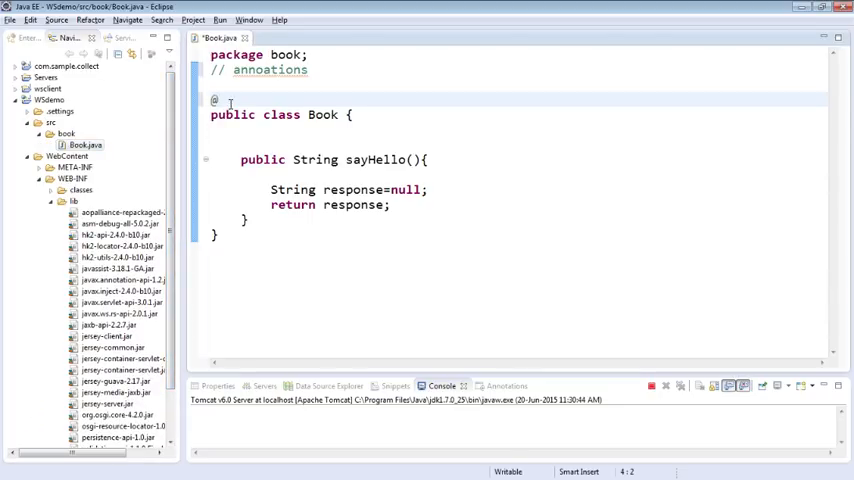
pyautogui.write('Path')
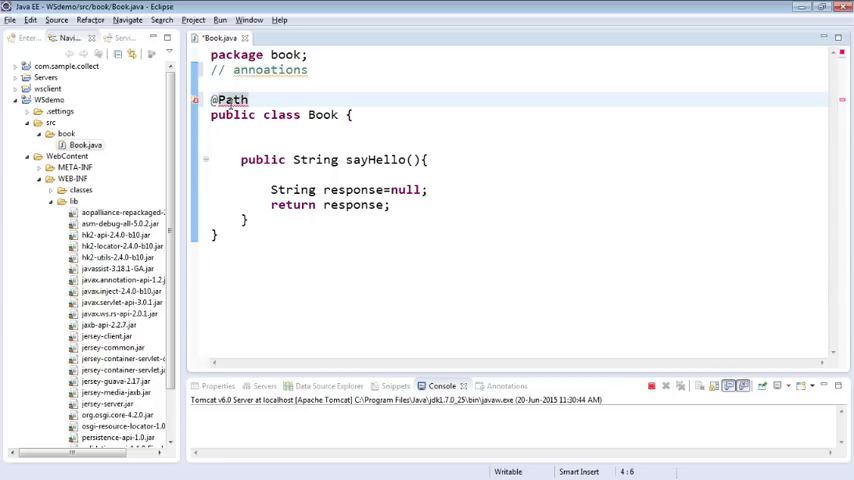
pyautogui.write('()')
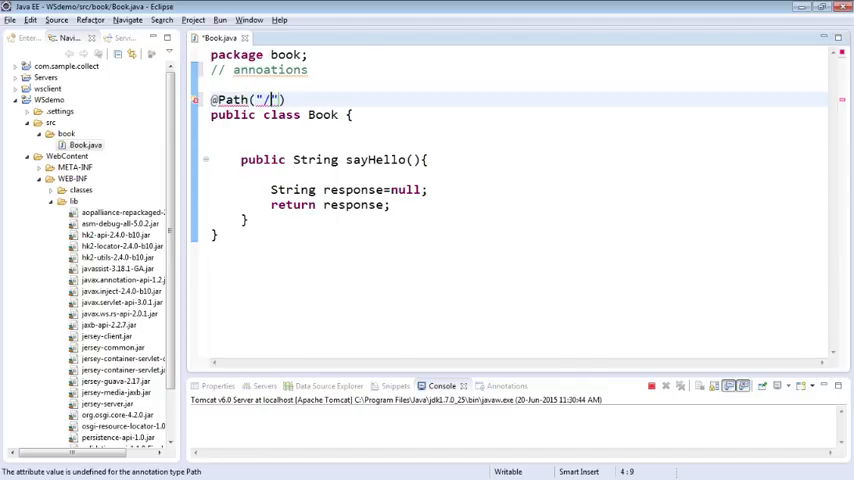
pyautogui.write('book')
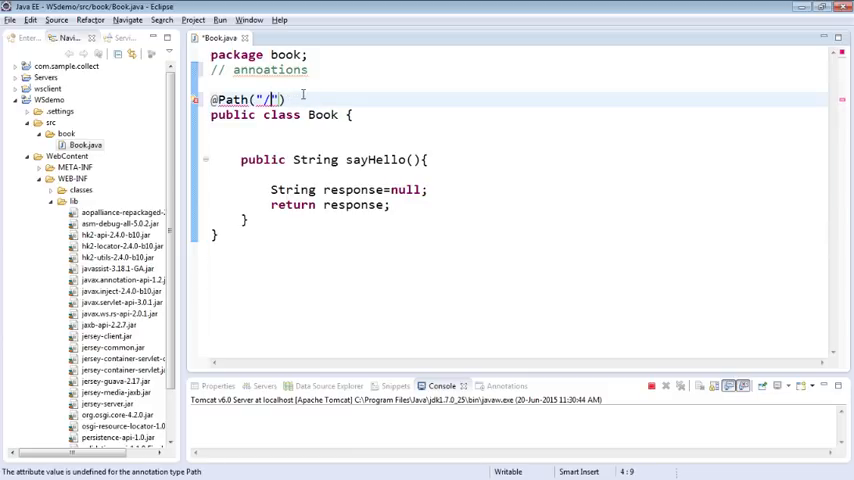
pyautogui.write('mine')
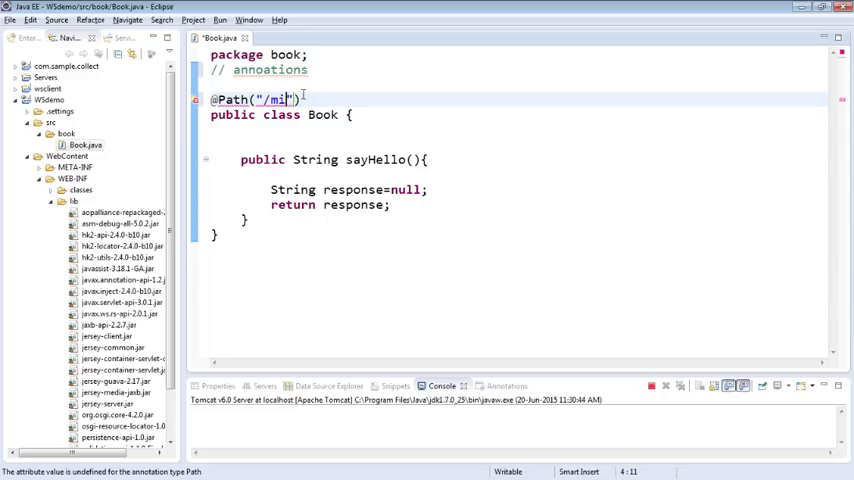
pyautogui.write('book')
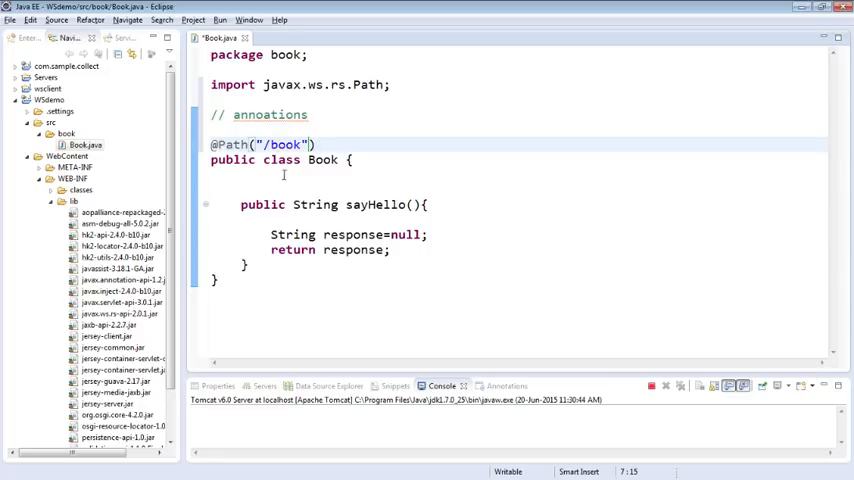
pyautogui.write('@')
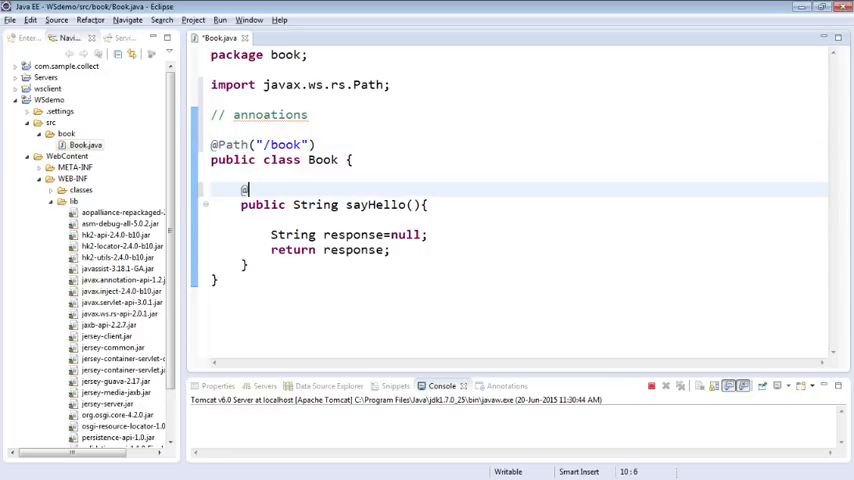
pyautogui.write('GET')
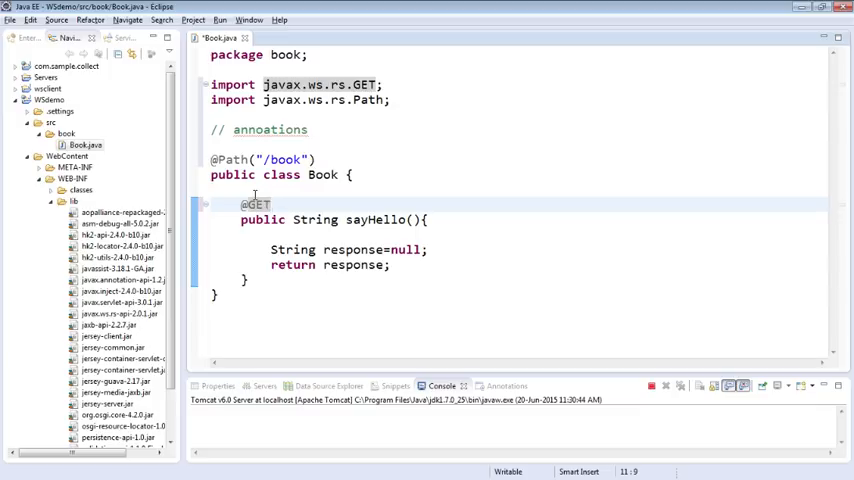
pyautogui.doubleClick(256, 204)
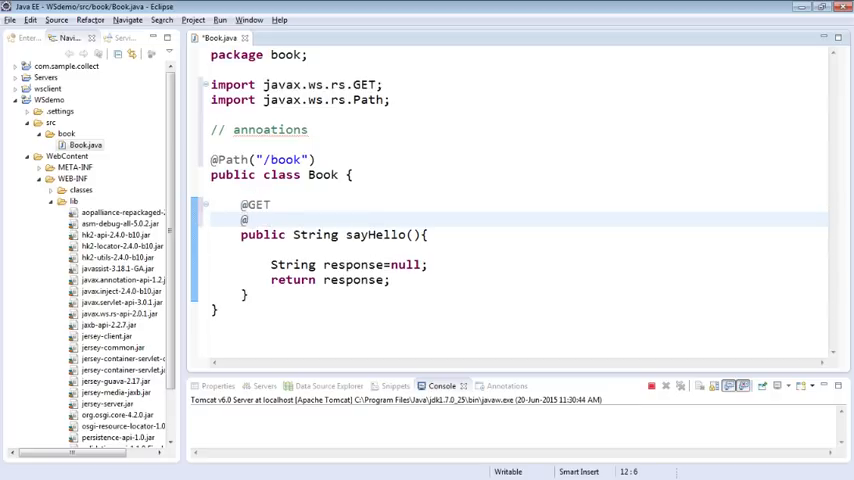
pyautogui.write('@Pro')
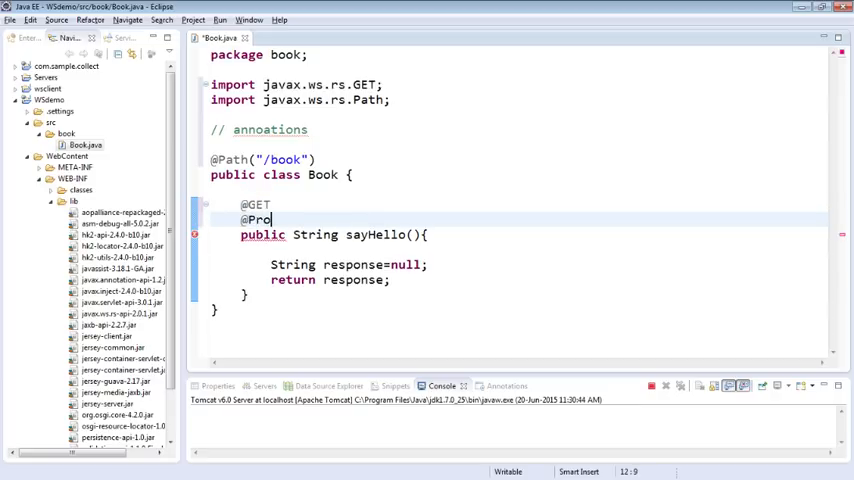
pyautogui.write('duces')
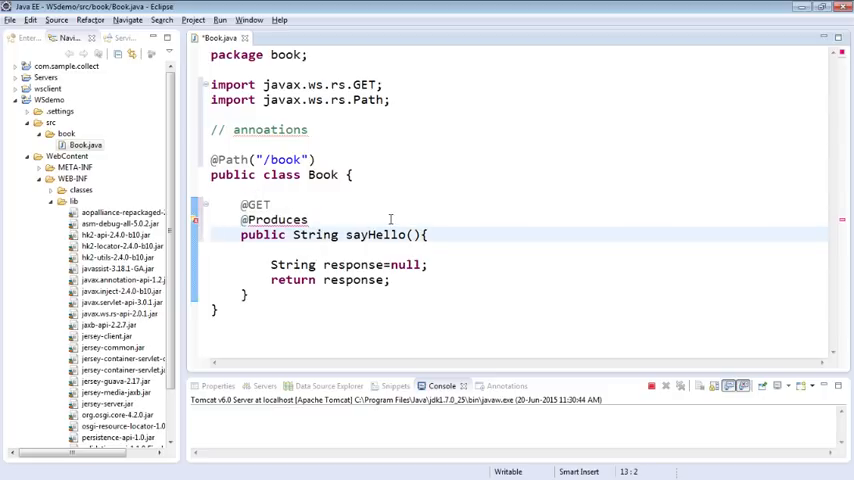
pyautogui.write('//')
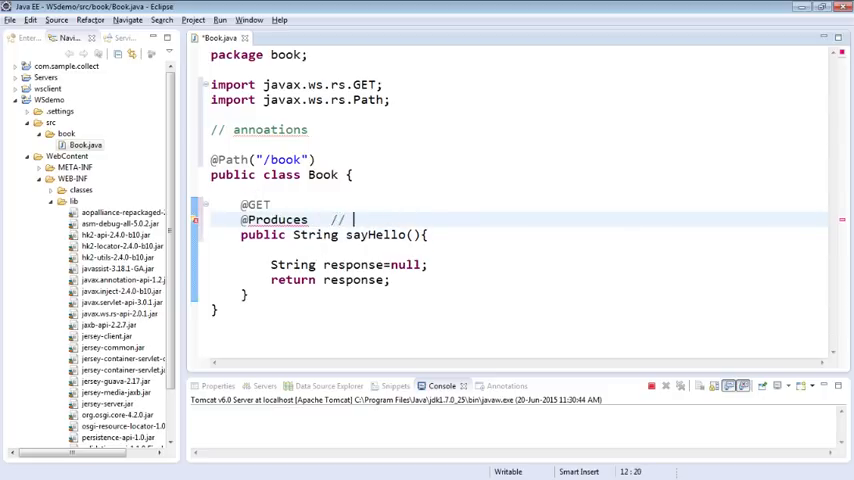
pyautogui.write('consumes')
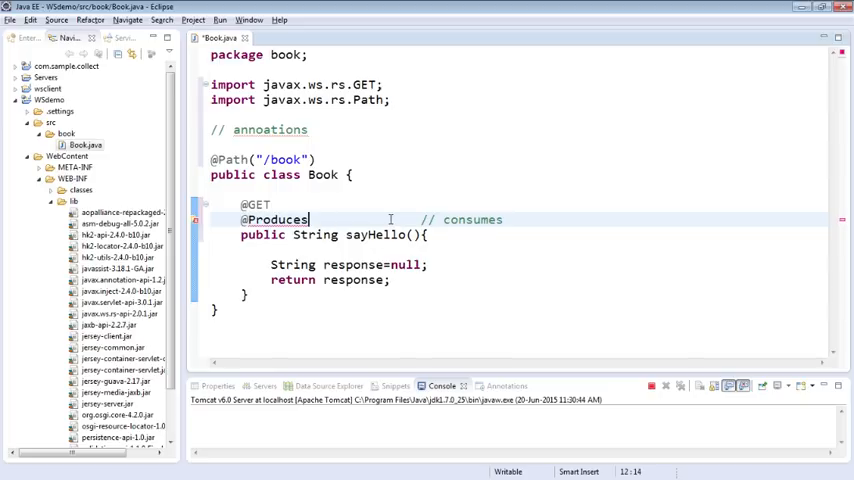
pyautogui.write('()')
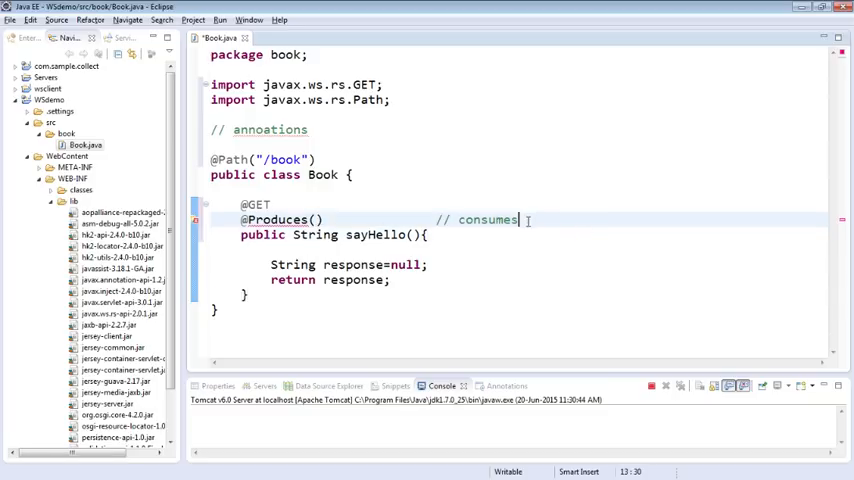
pyautogui.write('X')
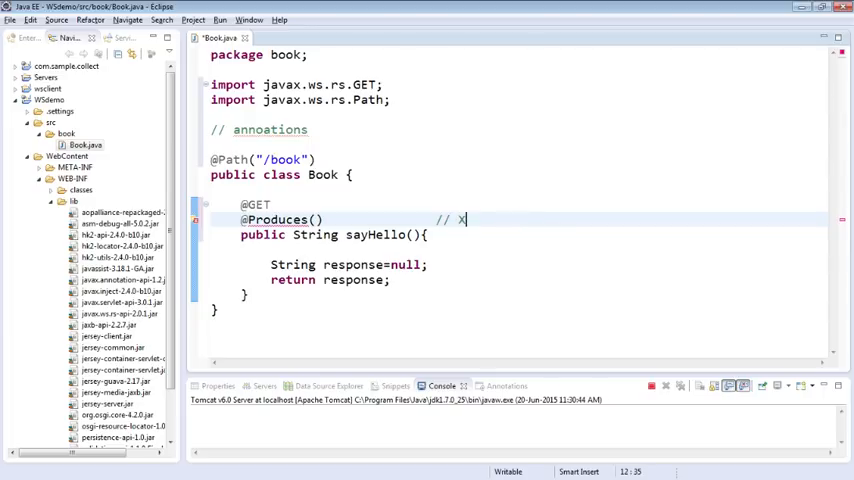
pyautogui.write('ML.J')
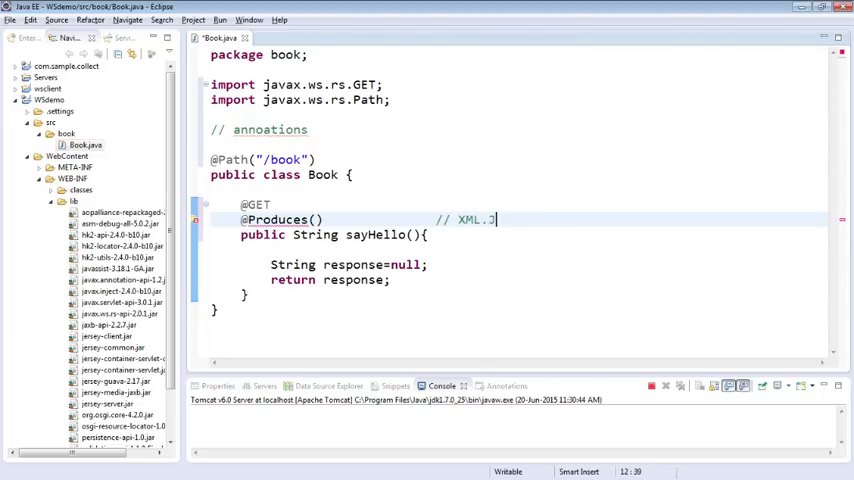
pyautogui.write('SON')
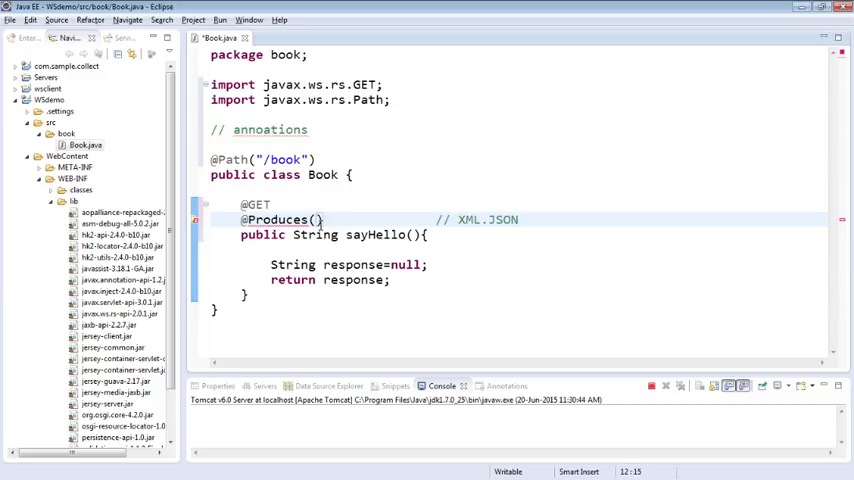
# Produce MediaType.TEXT_XML and APPLICATION_JSON, rename both methods, and comment out sayHelloJSON
pyautogui.write('M')
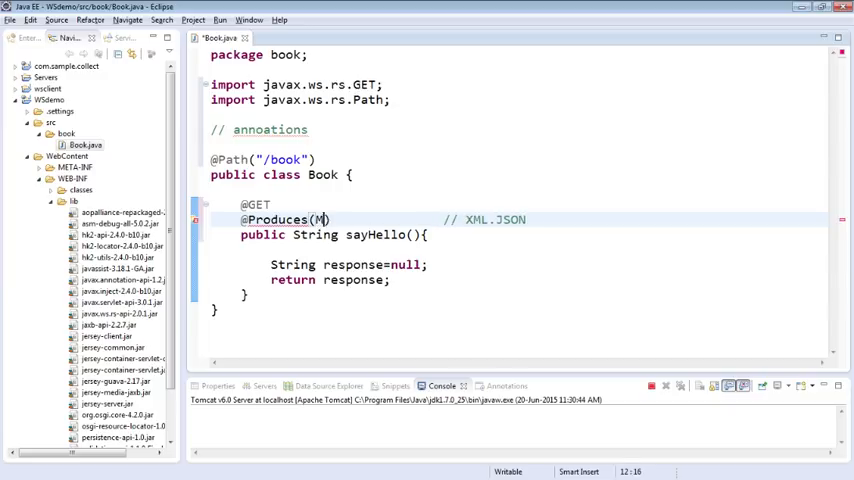
pyautogui.write('ediaType.')
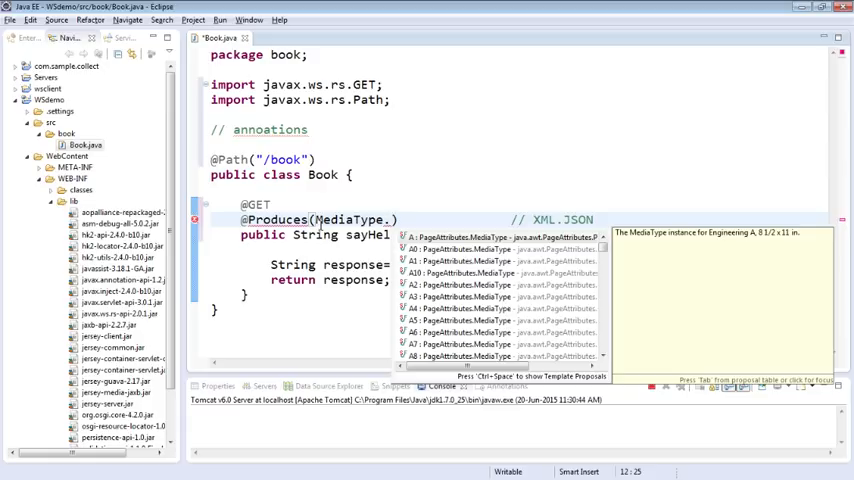
pyautogui.write('TEXT_XML')
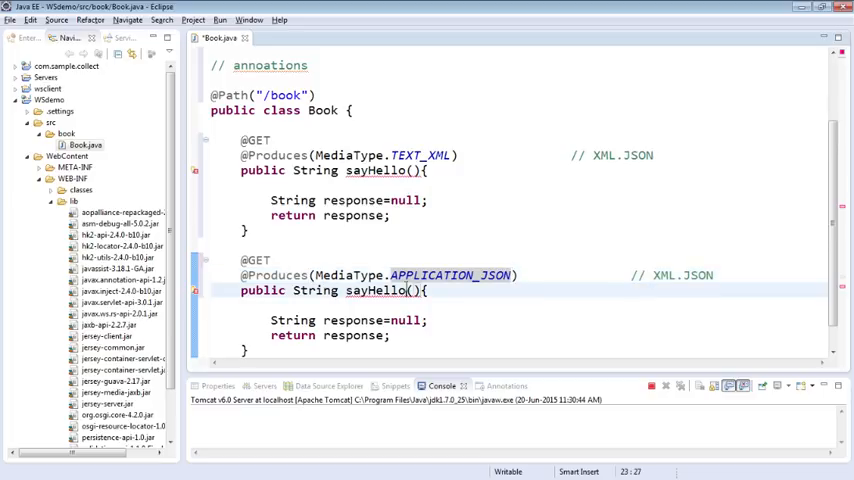
pyautogui.write('JSON')
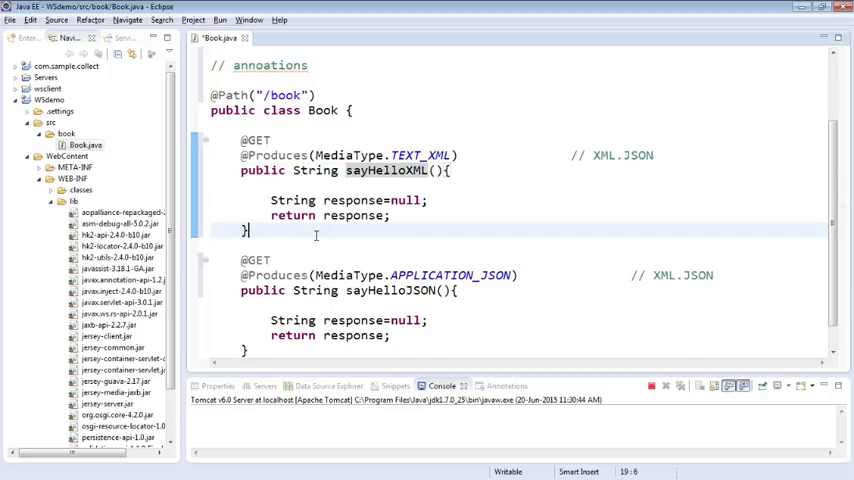
pyautogui.moveTo(240, 140); pyautogui.dragTo(250, 231)
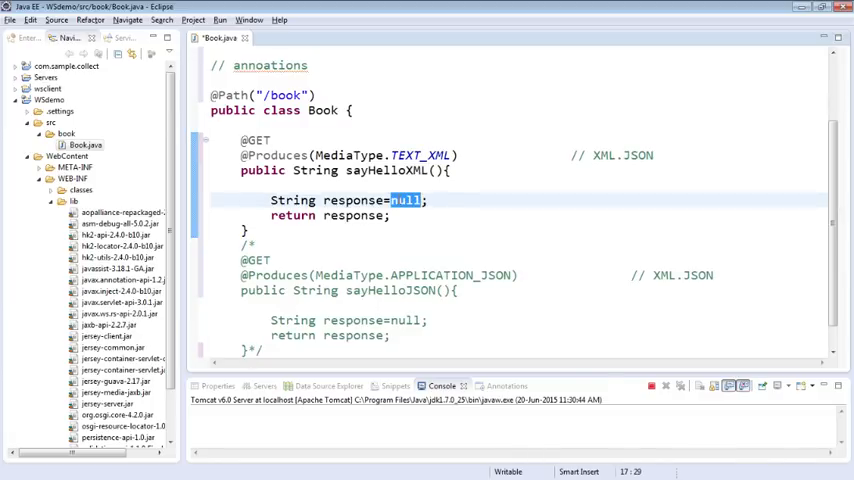
# Set sayHelloXML's response to "<?xml version='1.0'?>" + "<hello>Hello XML</hello>"
pyautogui.write('""')
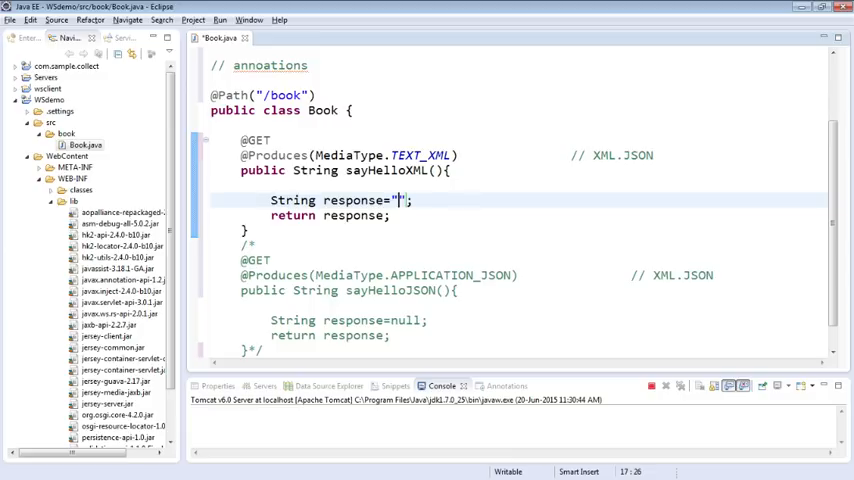
pyautogui.write('<?xml version=')
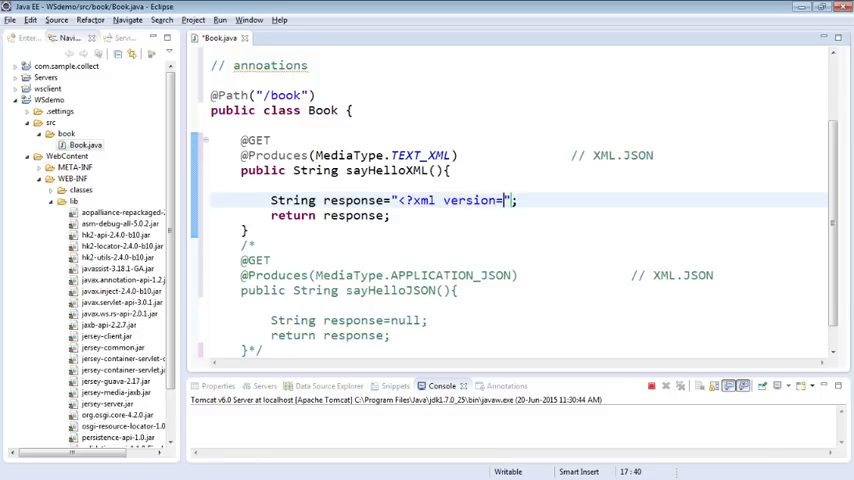
pyautogui.write("1.0'")
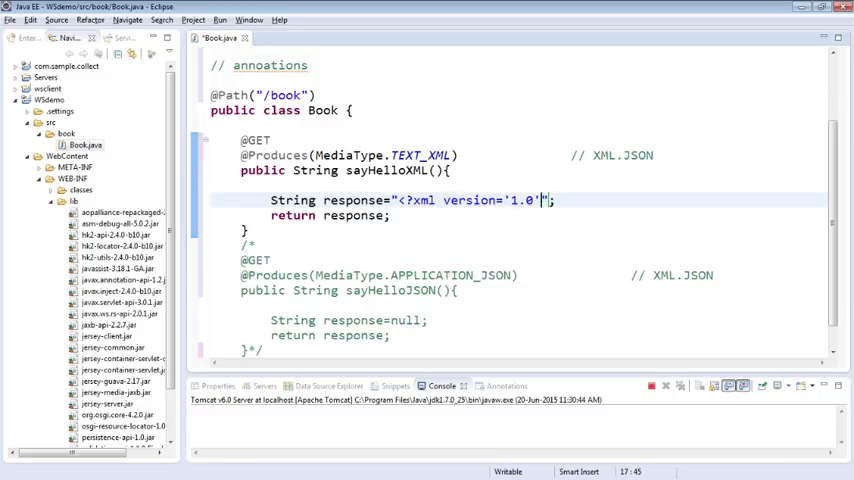
pyautogui.write('k')
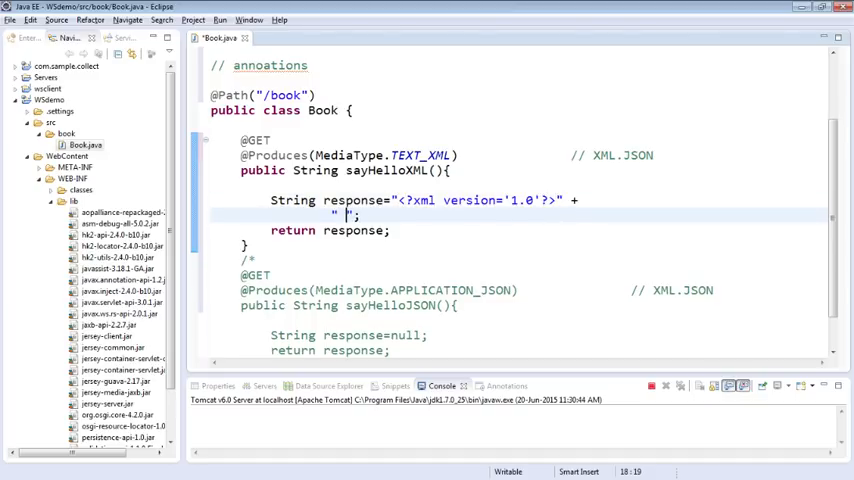
pyautogui.write('<')
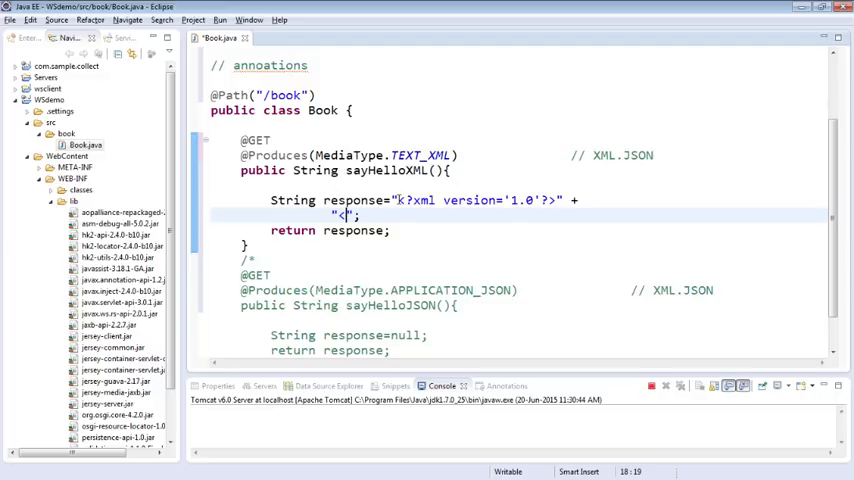
pyautogui.write('<hello')
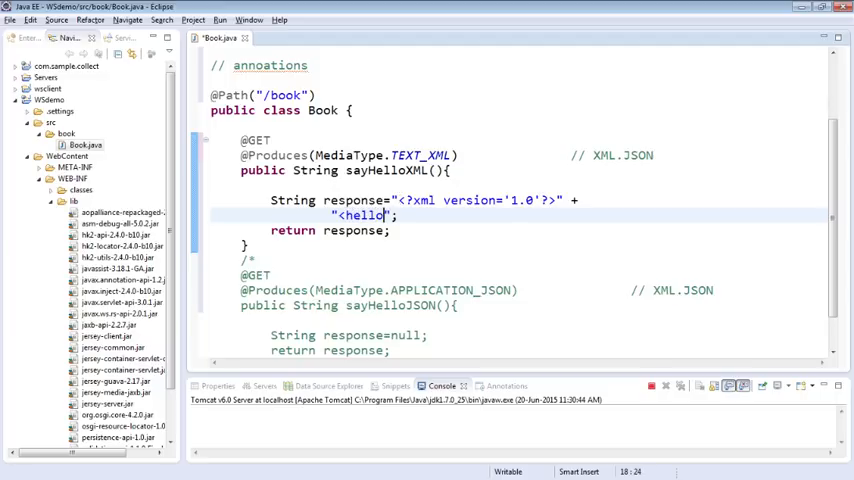
pyautogui.write('Hel')
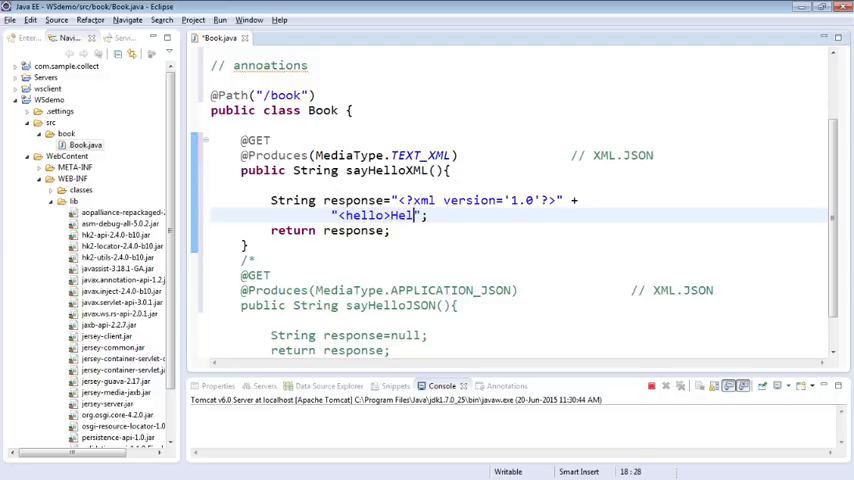
pyautogui.write('lo XML</hell')
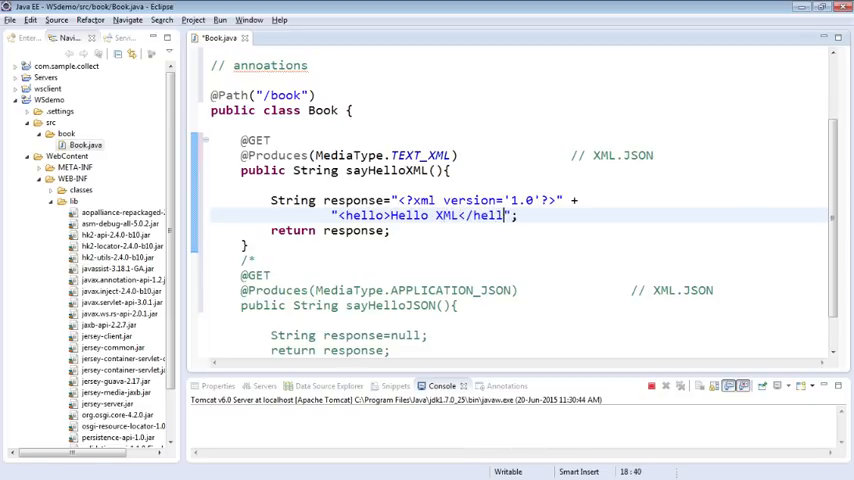
pyautogui.write('>')
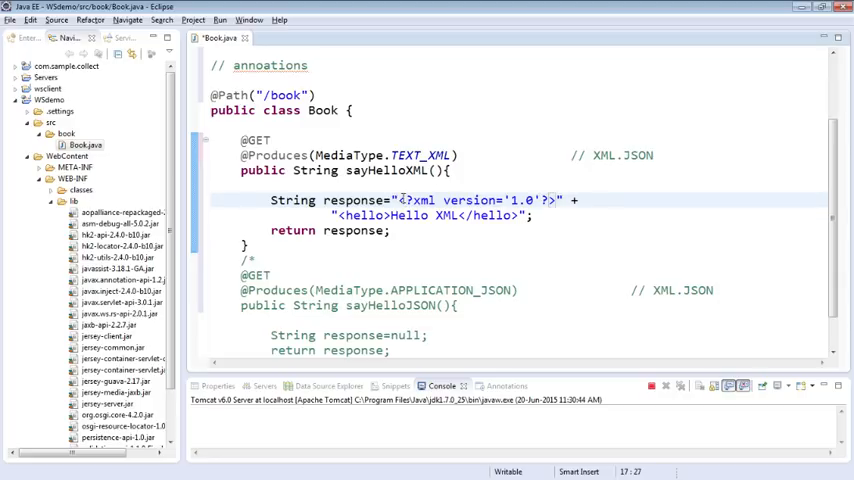
pyautogui.click(405, 200)
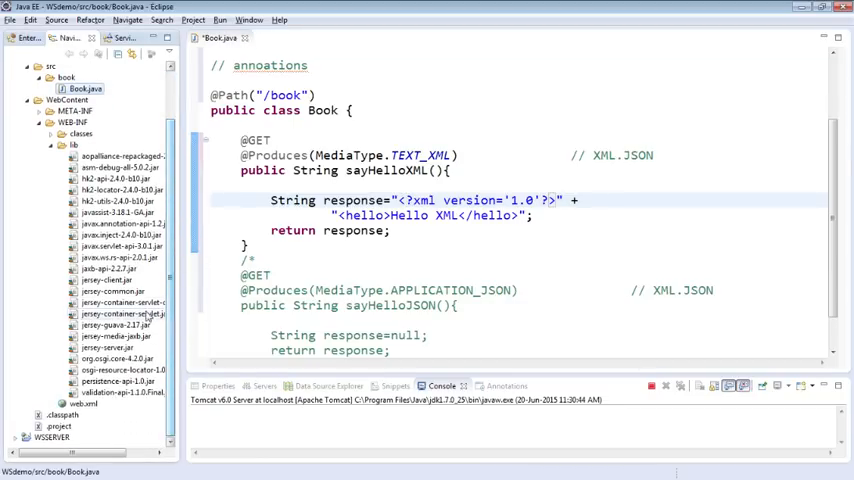
pyautogui.click(110, 269)
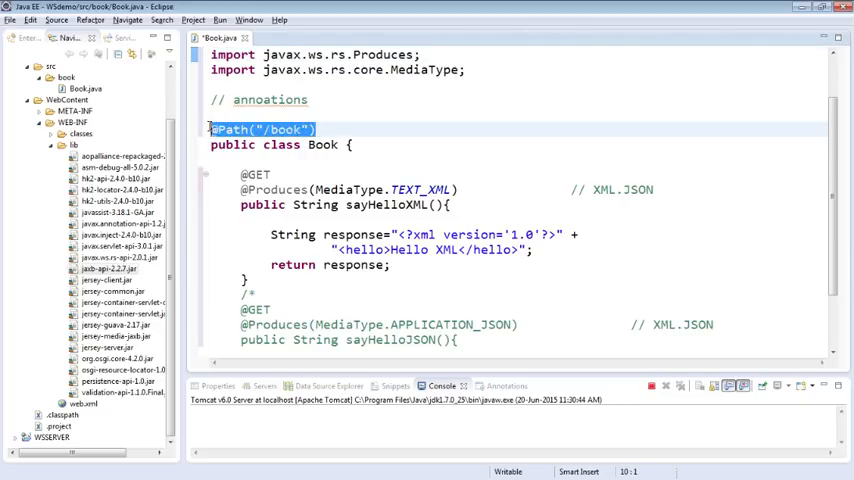
pyautogui.write('// URI')
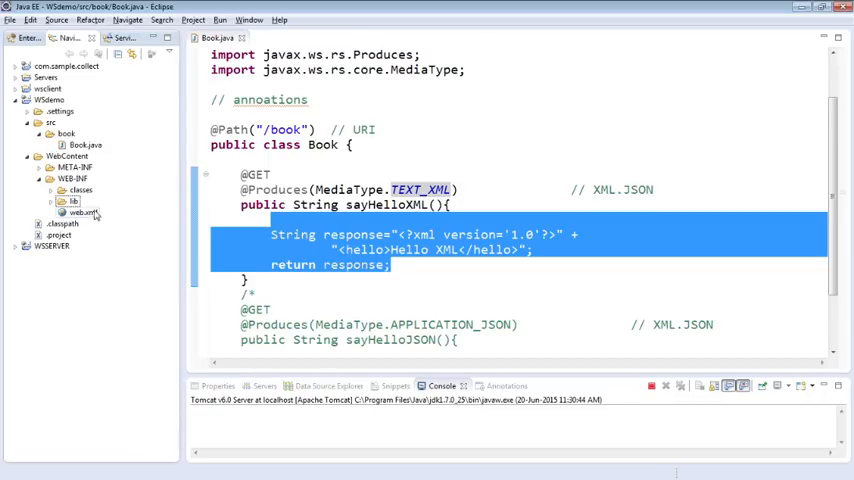
# Open web.xml and add servlet, init-param and servlet-mapping blocks, each with servlet-name JAVA WS
pyautogui.doubleClick(80, 212)
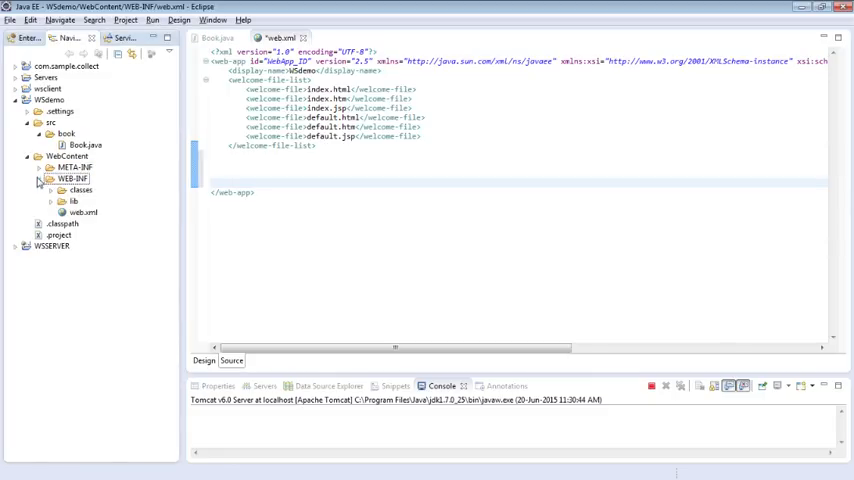
pyautogui.click(66, 201)
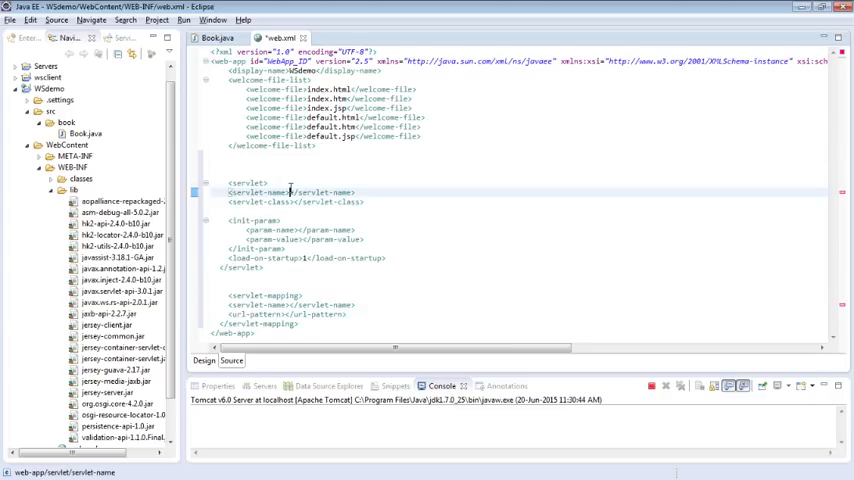
pyautogui.write('jd')
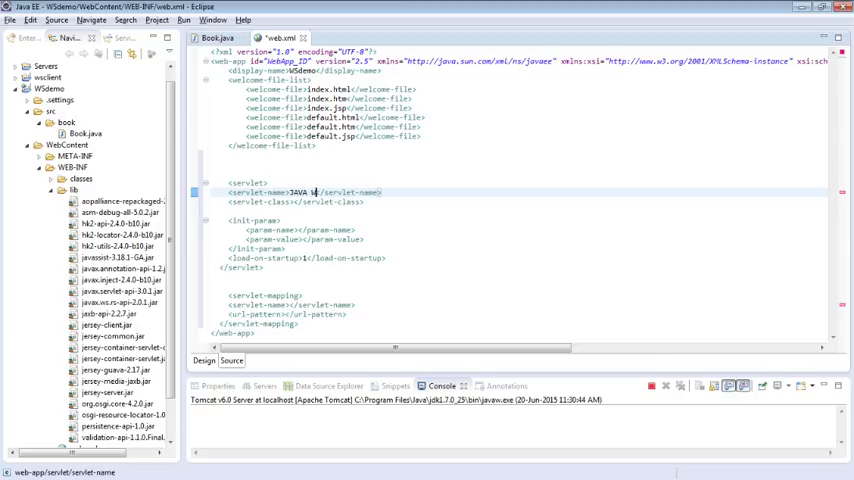
pyautogui.doubleClick(305, 192)
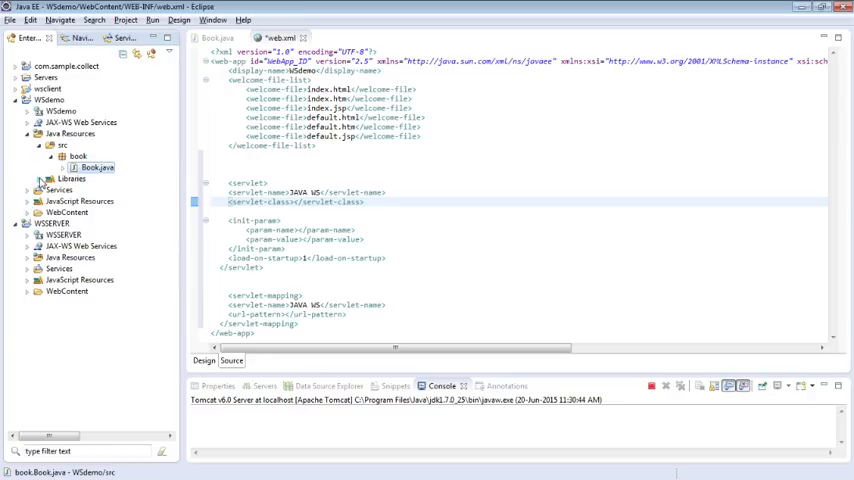
# Locate ServletContainer.class in jersey-container-servlet-core.jar's org.glassfish.jersey.servlet package and right-click it
pyautogui.click(39, 178)
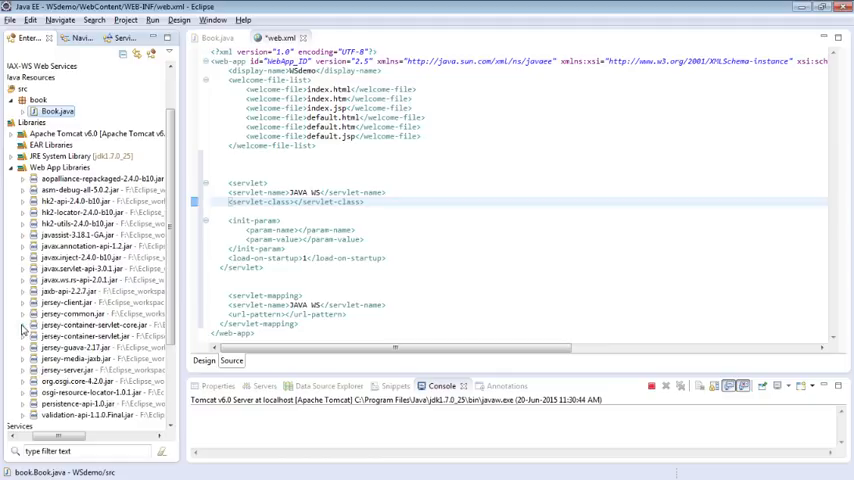
pyautogui.click(22, 325)
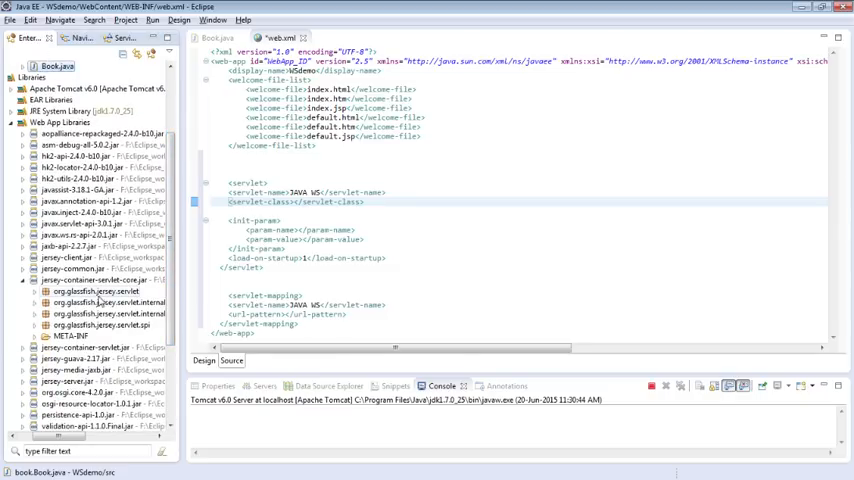
pyautogui.click(34, 291)
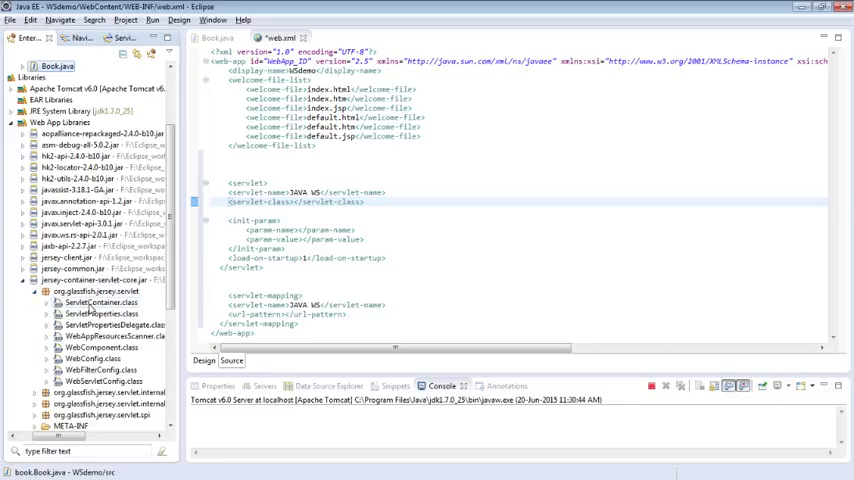
pyautogui.click(101, 302)
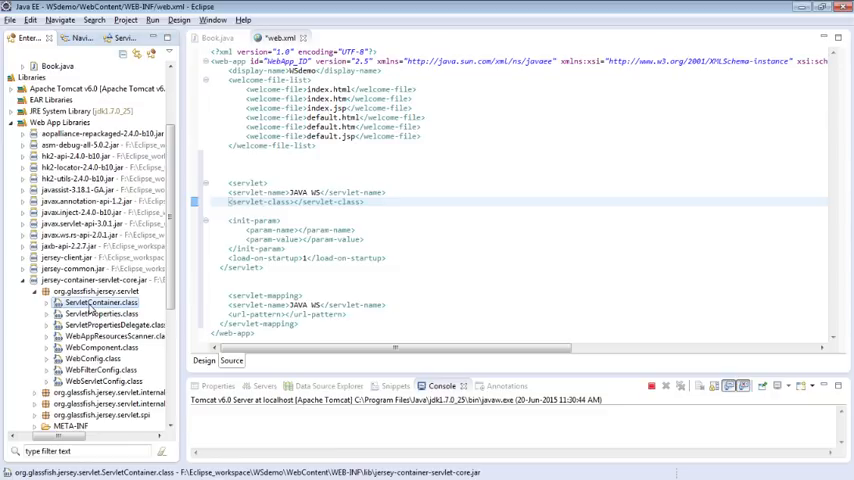
pyautogui.rightClick(101, 302)
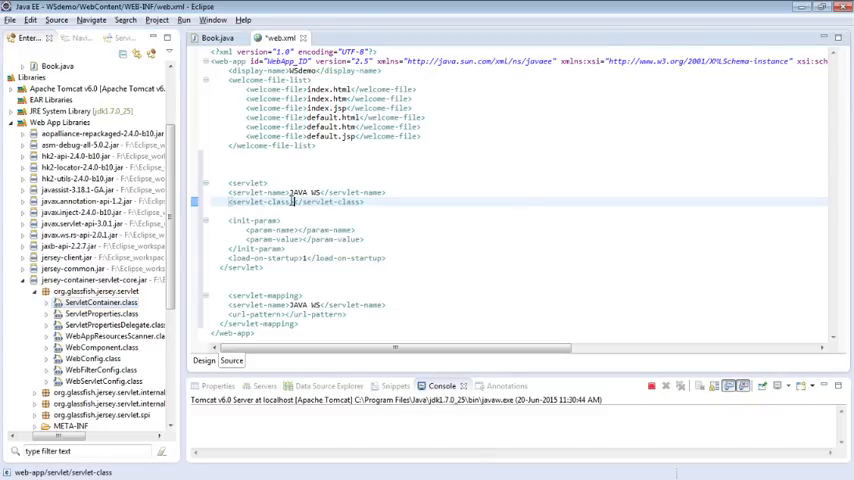
pyautogui.write('org.glassfish.jersey.servlet.ServletContainer.c')
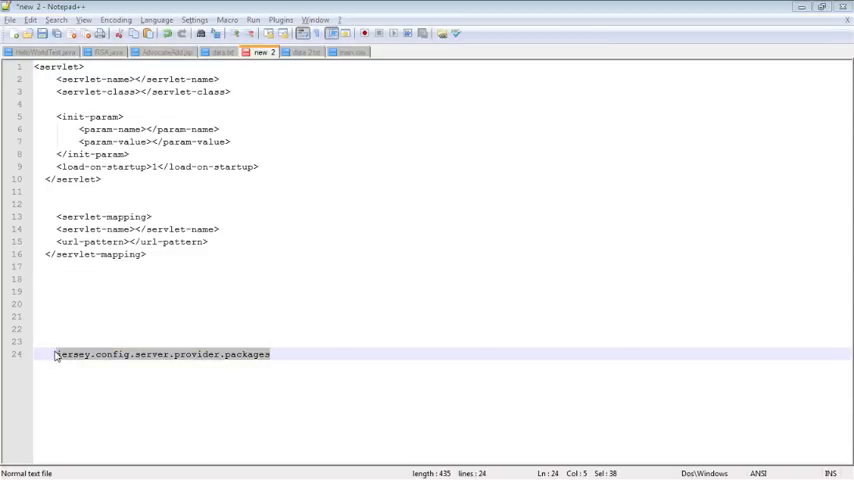
# Copy the jersey.config.server.provider.packages name from Notepad++ and return to Eclipse
pyautogui.press('alt+tab')
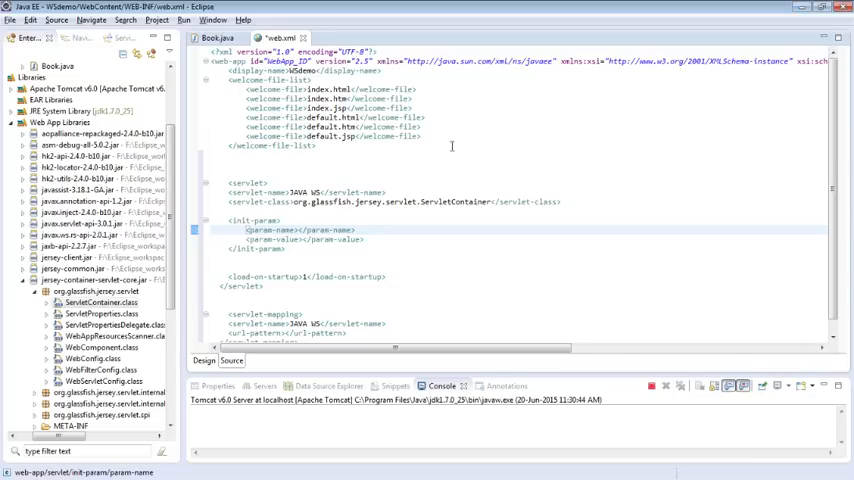
# Set init-param jersey.config.server.provider.packages to the value book
pyautogui.write('jersey.config.server.provider.packages')
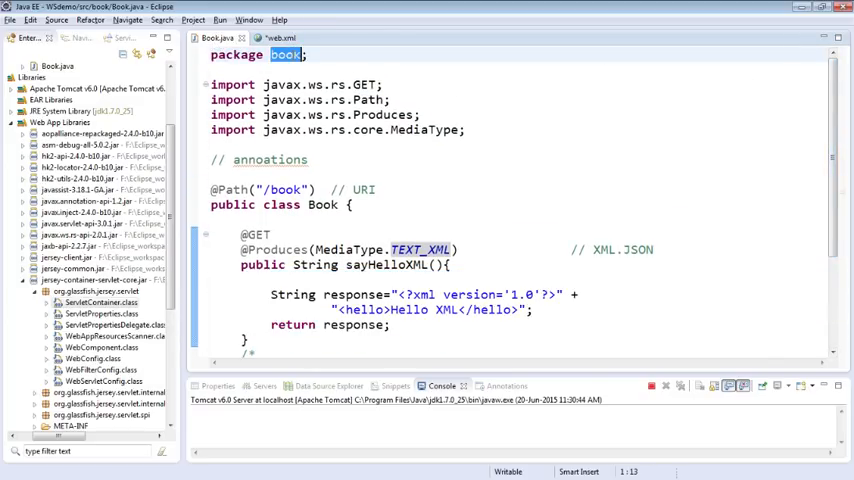
pyautogui.click(281, 38)
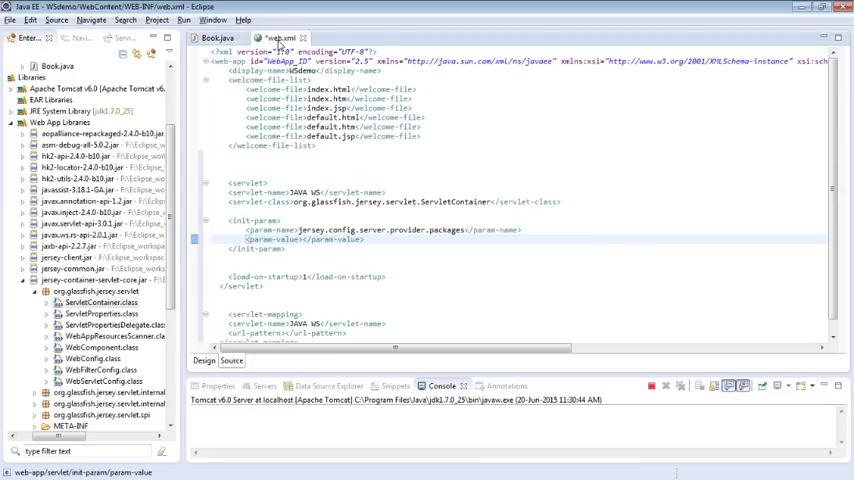
pyautogui.write('book')
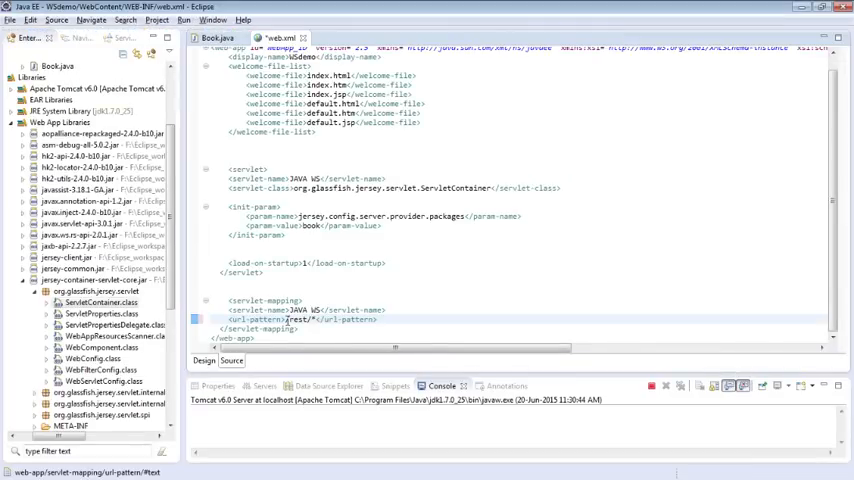
# Confirm Book.java's package is book, open a new Chrome tab, and return to web.xml
pyautogui.click(217, 37)
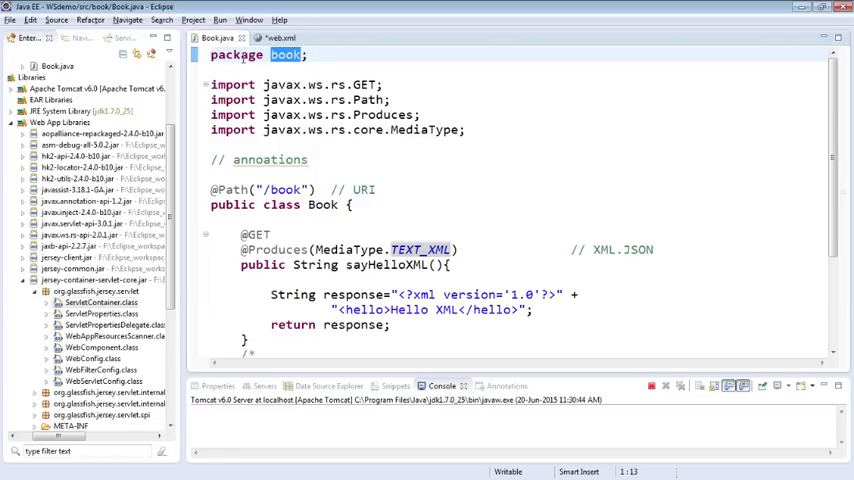
pyautogui.click(188, 8)
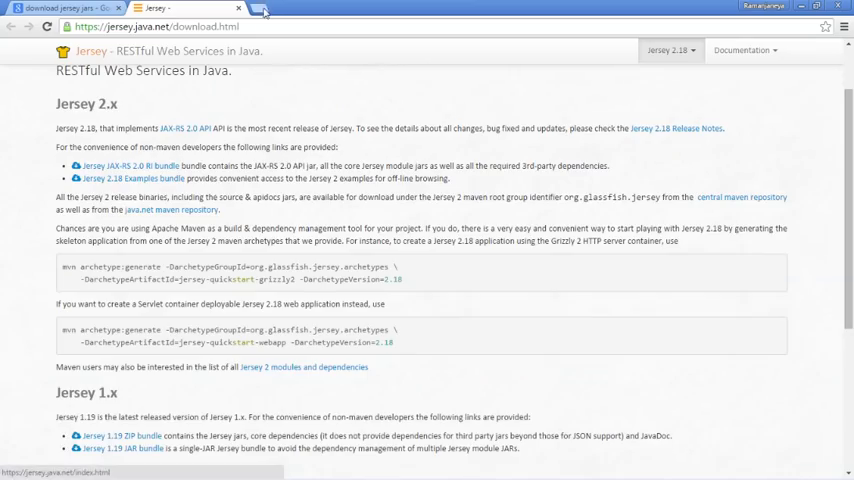
pyautogui.click(258, 8)
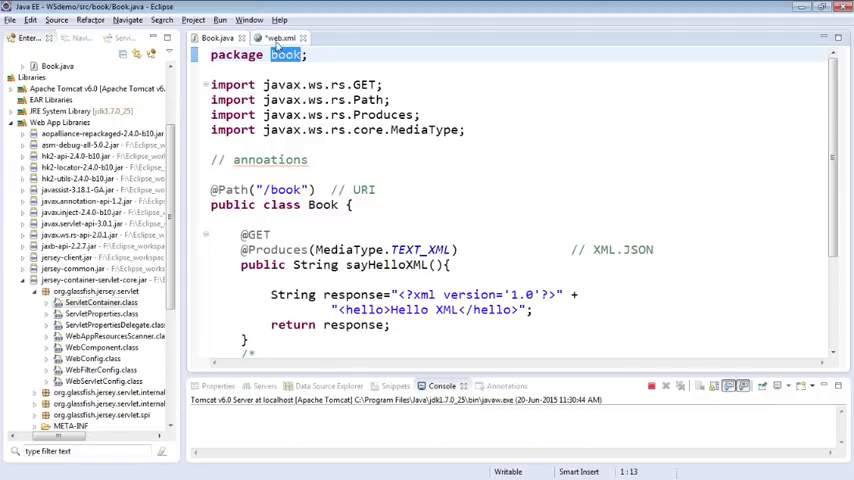
pyautogui.click(280, 37)
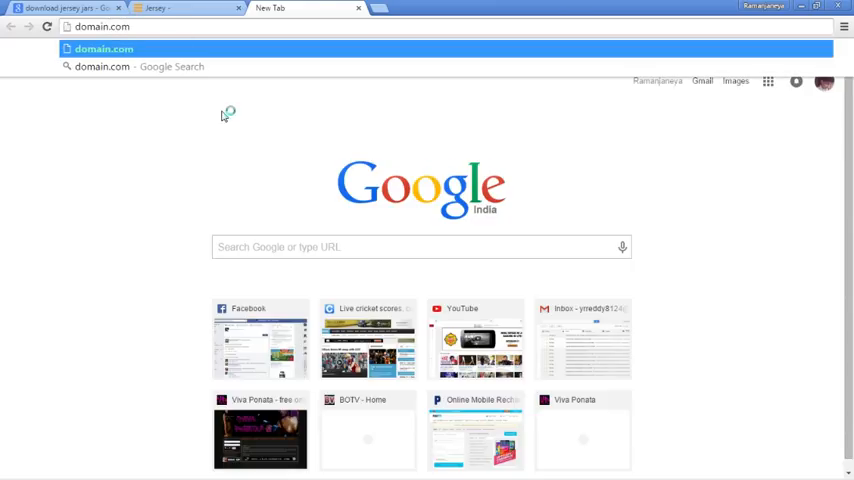
# Type domain.com/rest/book in Chrome's address bar without loading, then edit web.xml again
pyautogui.write('/rest/')
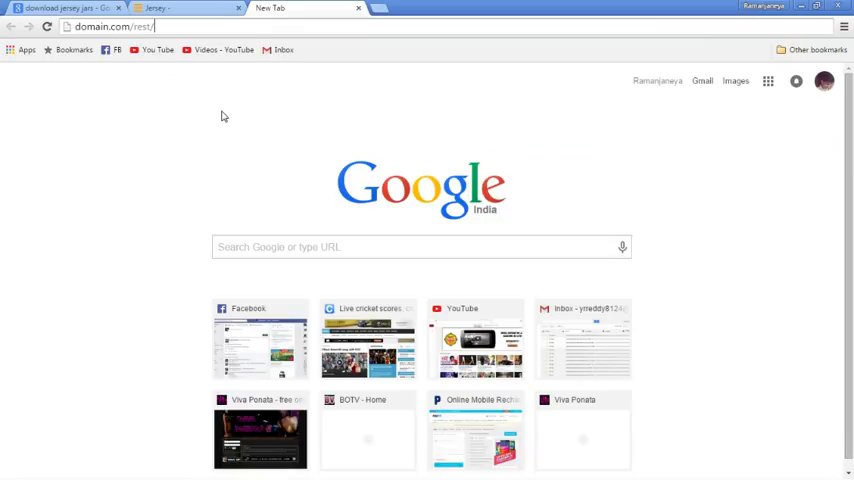
pyautogui.write('book')
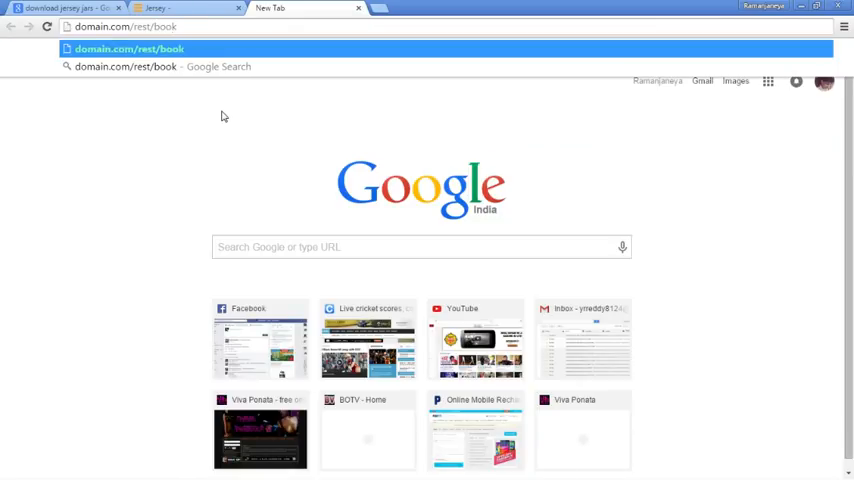
pyautogui.press('alt+tab')
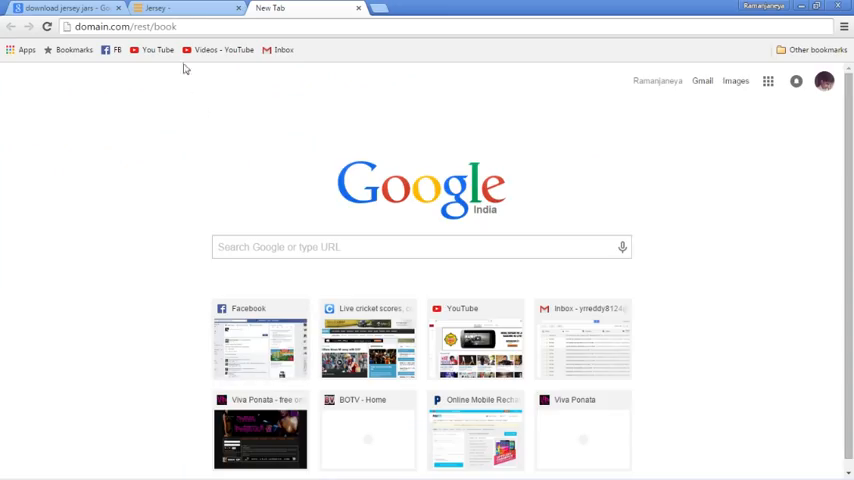
pyautogui.doubleClick(142, 27)
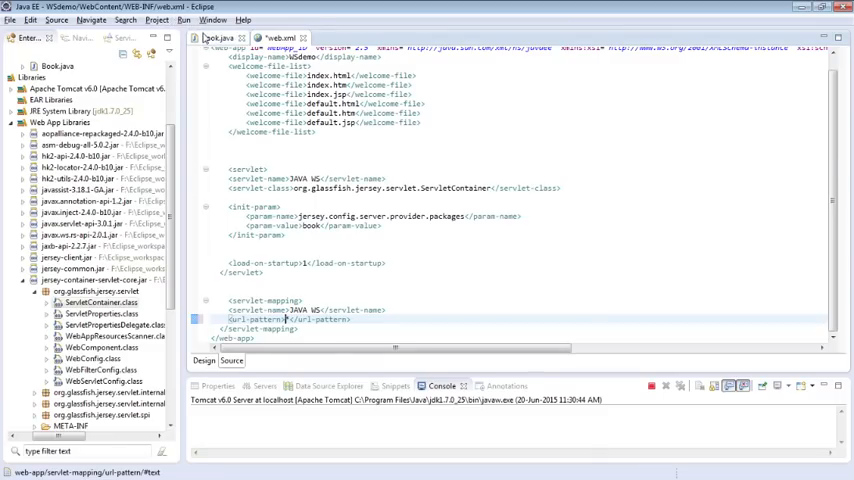
# Recheck Book.java's package, then return to web.xml to change url-pattern to /*
pyautogui.click(217, 37)
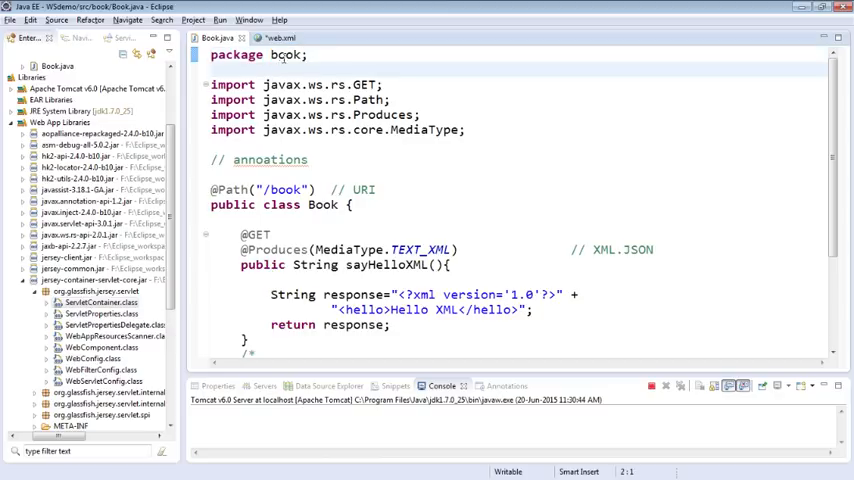
pyautogui.click(281, 38)
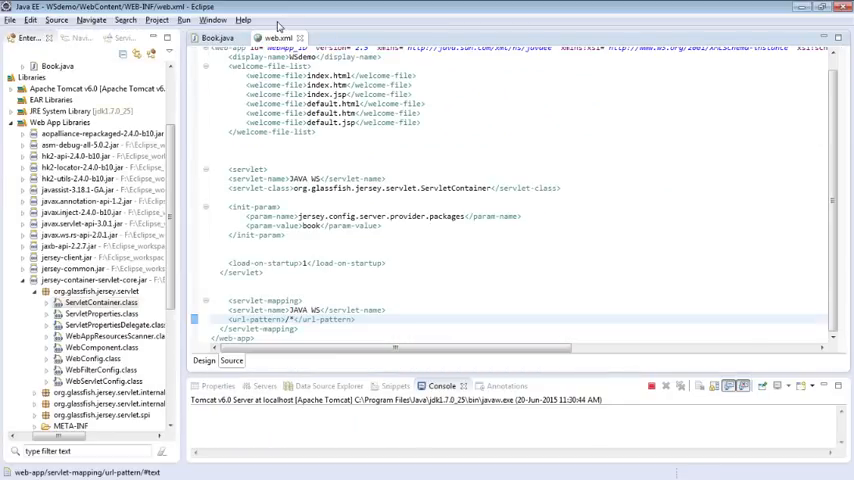
pyautogui.moveTo(335, 312)
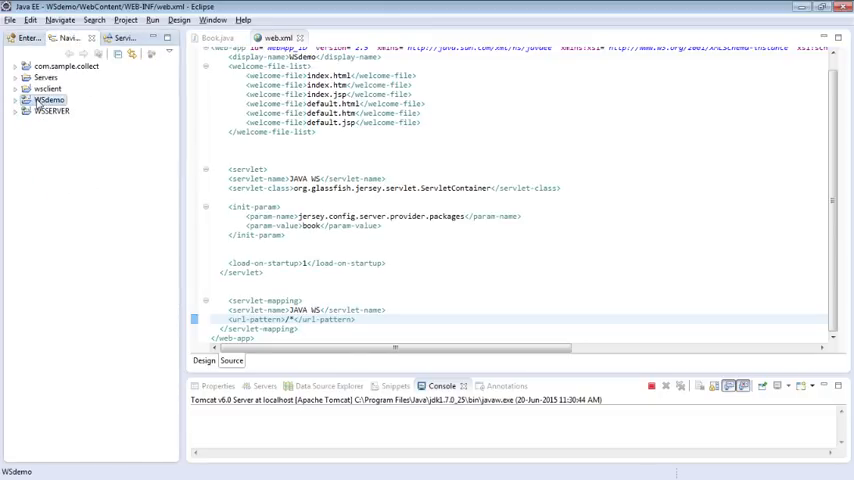
# Run WSdemo on the Tomcat v6.0 server, restarting it, which shows 404 at localhost:8080/WSdemo/
pyautogui.rightClick(48, 100)
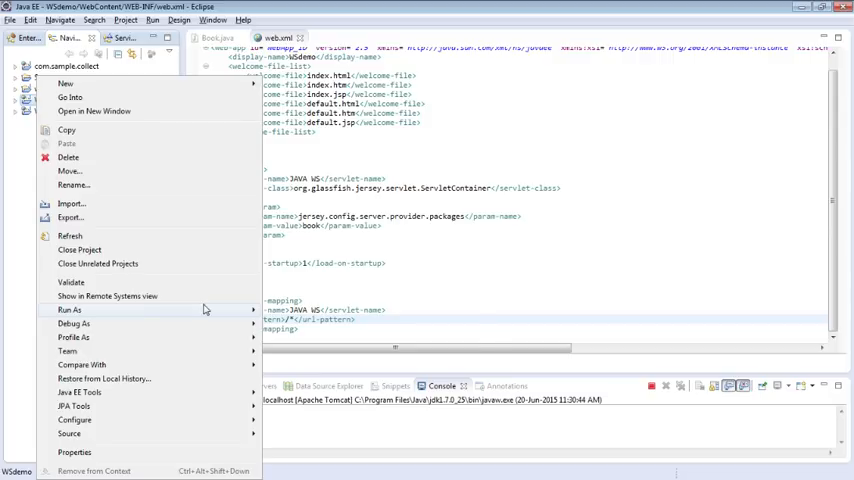
pyautogui.click(69, 309)
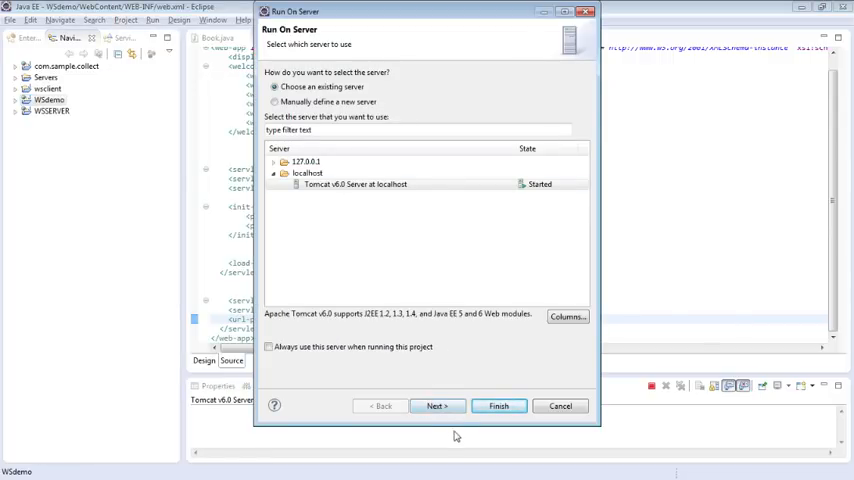
pyautogui.click(498, 405)
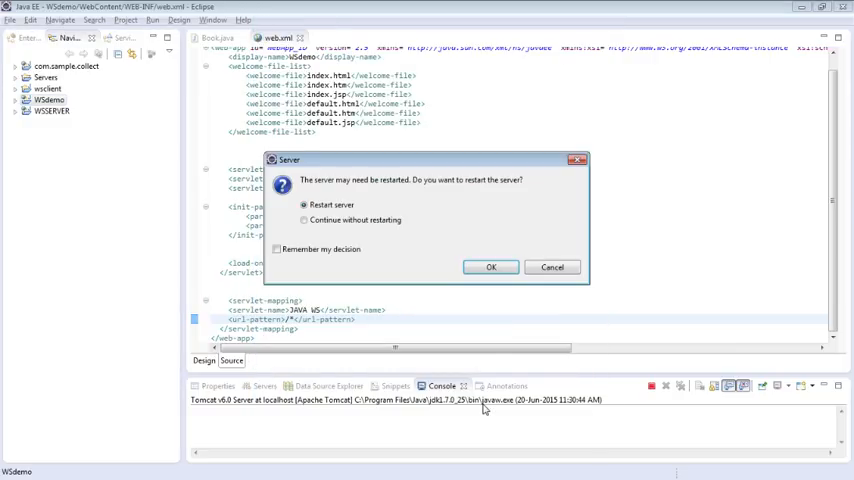
pyautogui.click(490, 267)
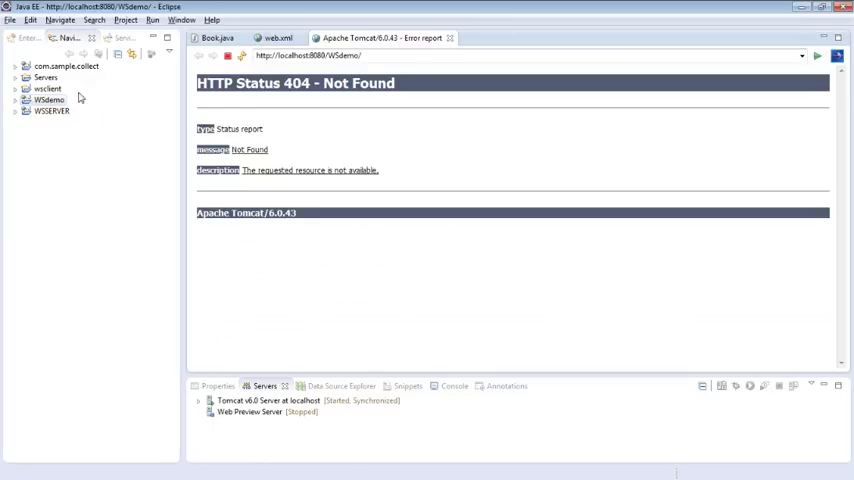
pyautogui.click(310, 55)
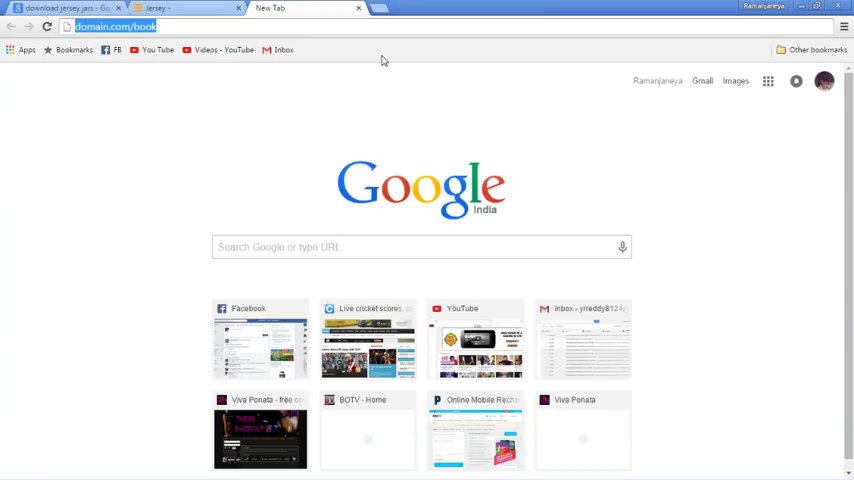
pyautogui.write('http://localhost:8080/WSdemo/')
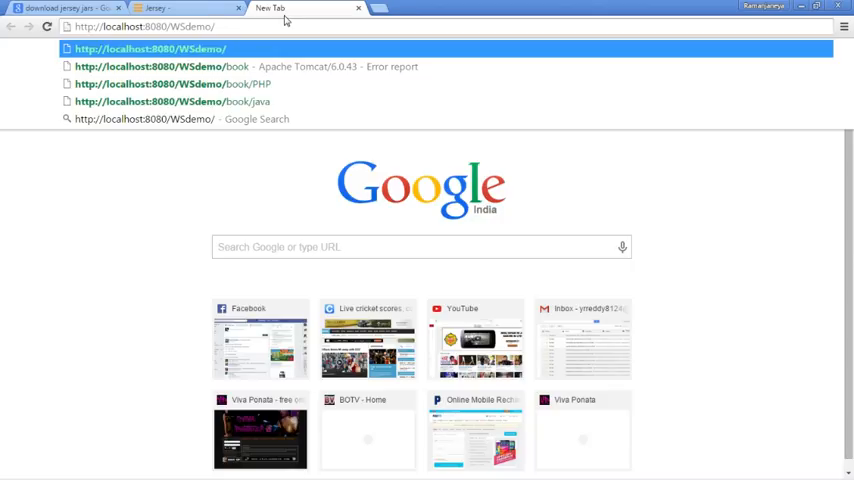
pyautogui.write('book')
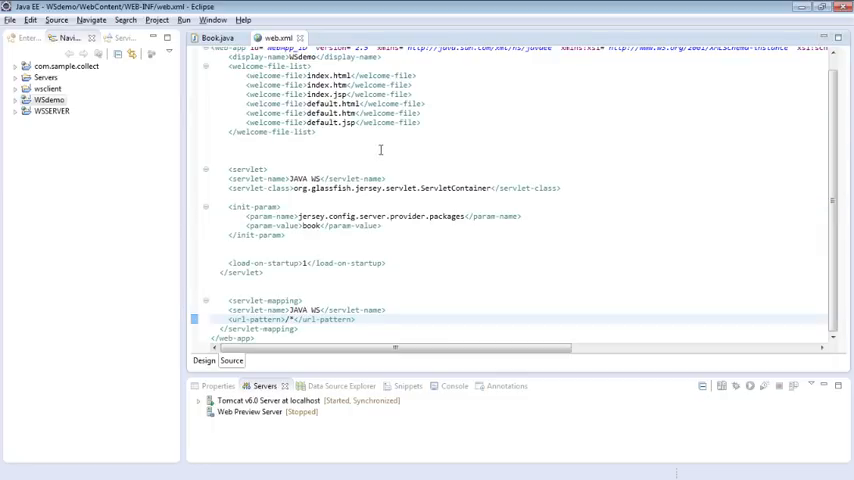
# Copy the JSON method as sayHelloHTML producing TEXT_HTML and returning "<h1>Hello HTML</h1>"
pyautogui.click(215, 38)
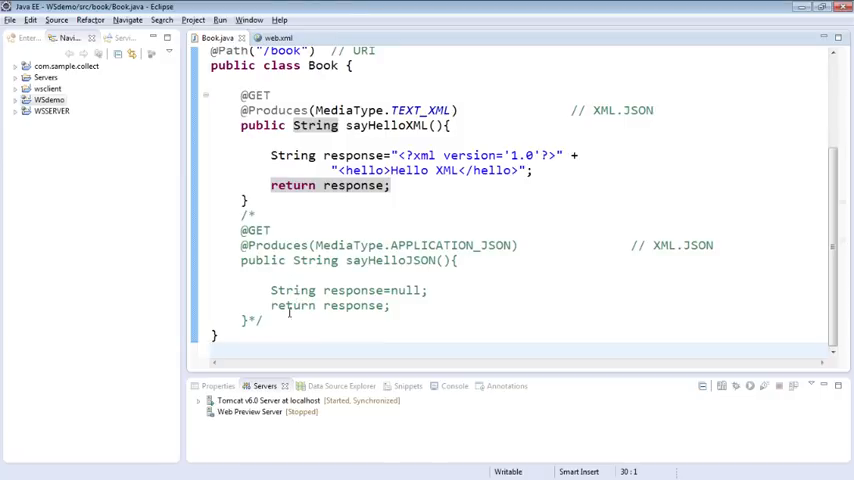
pyautogui.moveTo(237, 213); pyautogui.dragTo(262, 318)
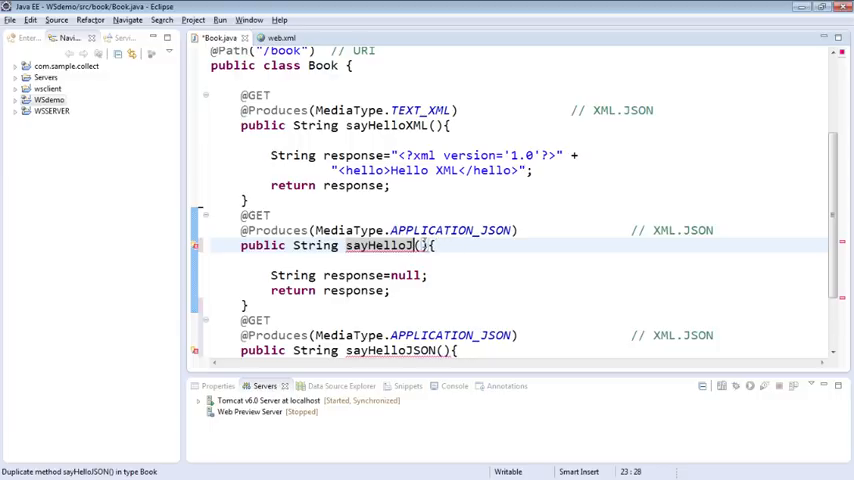
pyautogui.write('HTML')
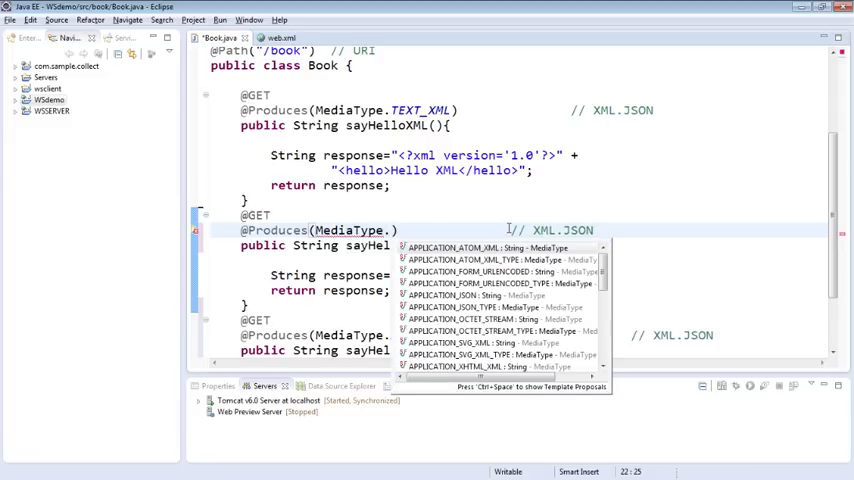
pyautogui.write('TEXT_HTML')
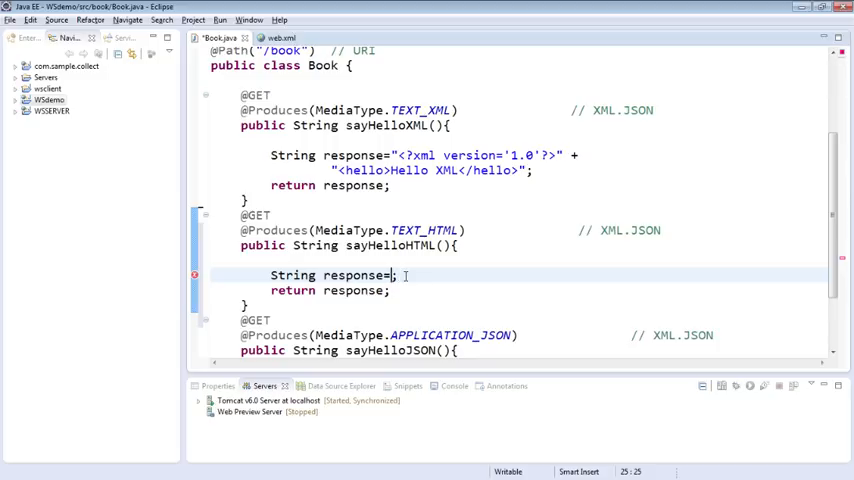
pyautogui.write('"<')
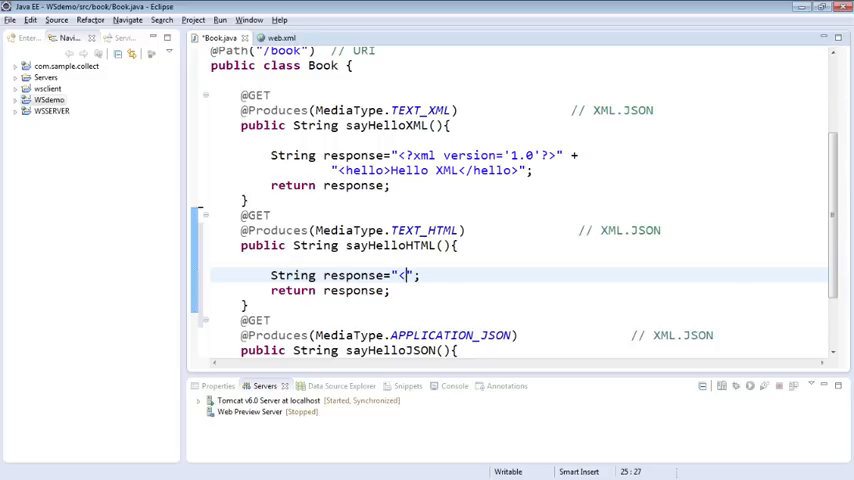
pyautogui.write('h1>Hello H')
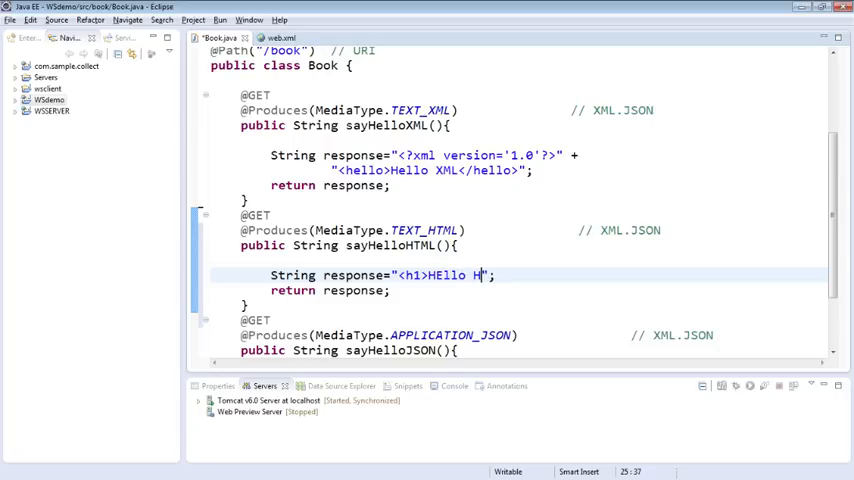
pyautogui.write('TML</h')
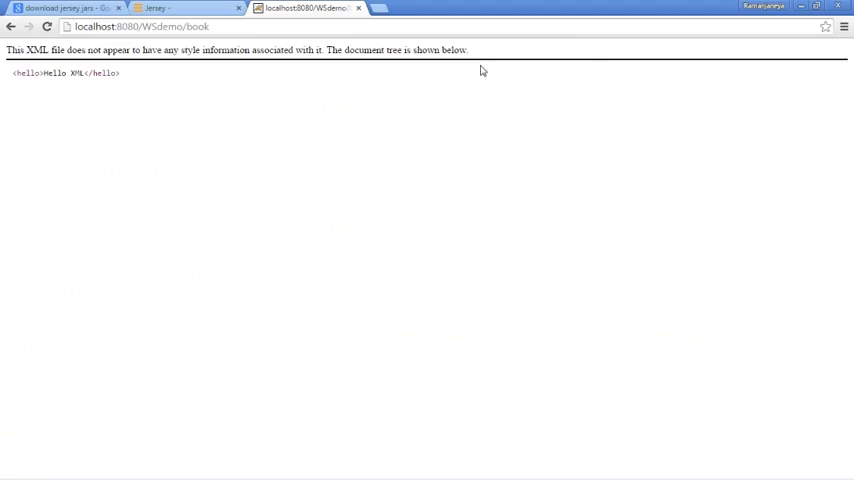
# Reload localhost:8080/WSdemo/book in Chrome to get the Hello XML response
pyautogui.click(47, 26)
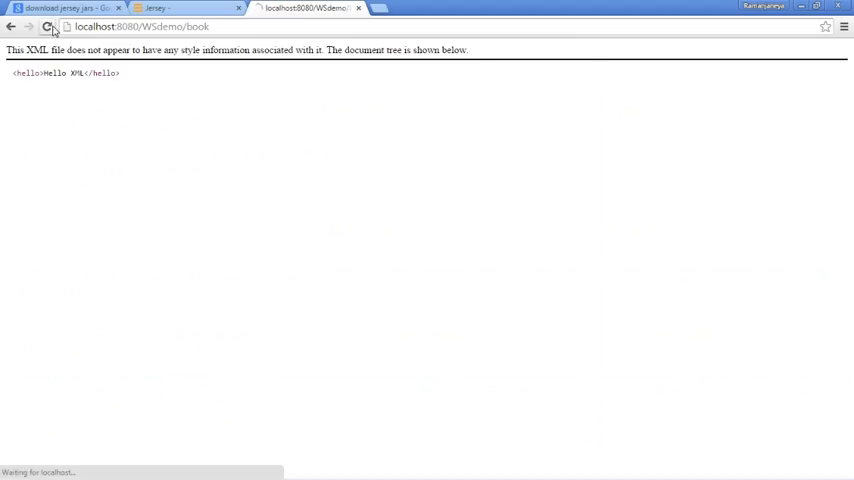
pyautogui.click(47, 27)
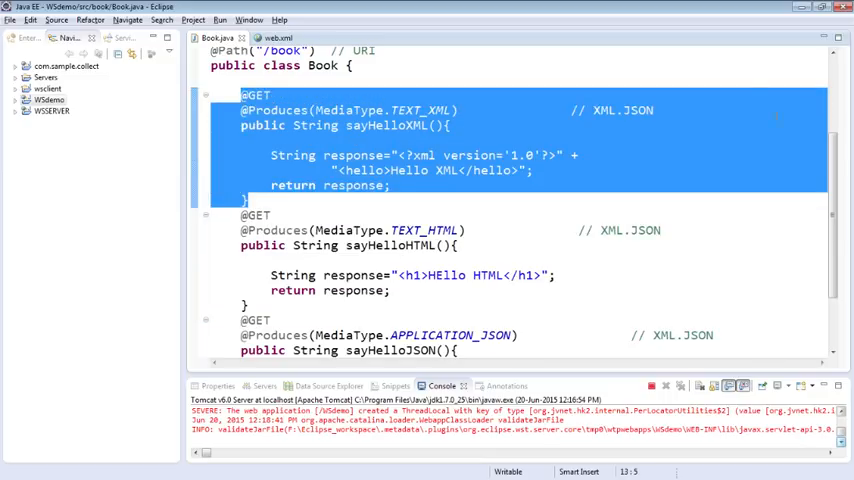
pyautogui.scroll(-3)
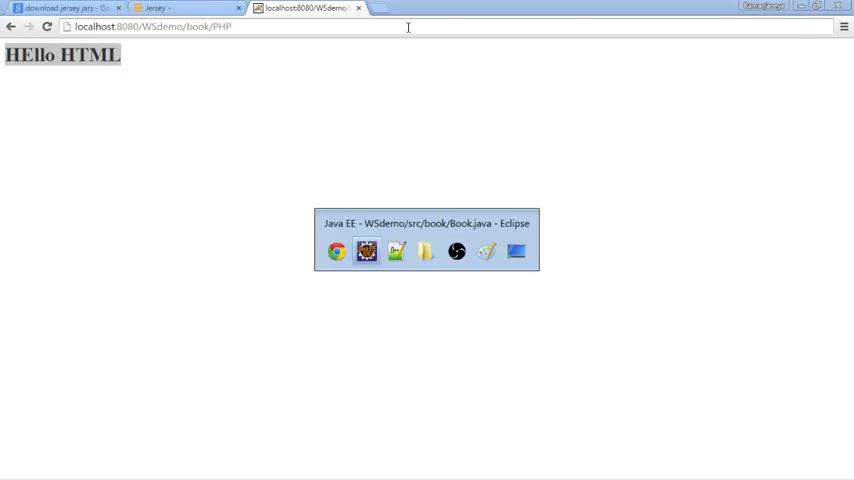
pyautogui.click(426, 238)
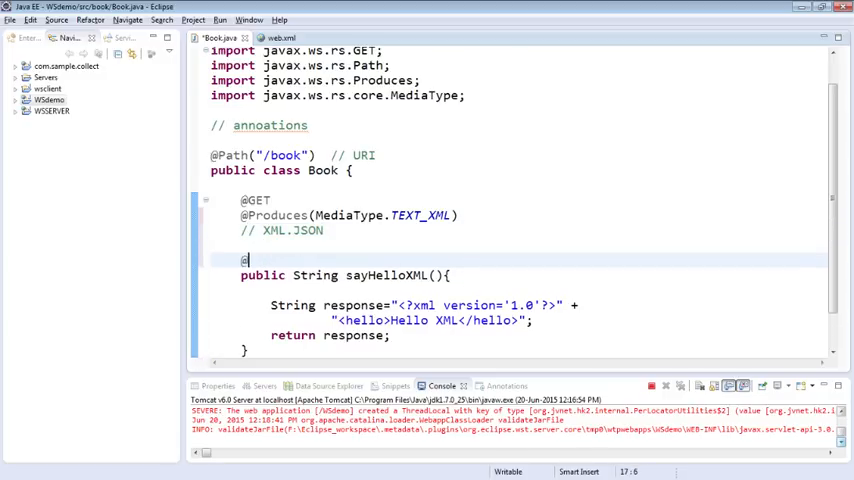
pyautogui.write('Path()')
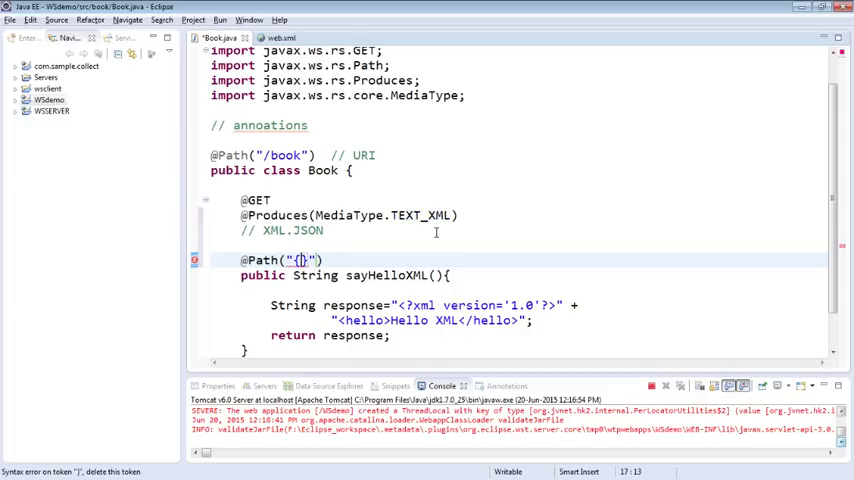
pyautogui.write('n')
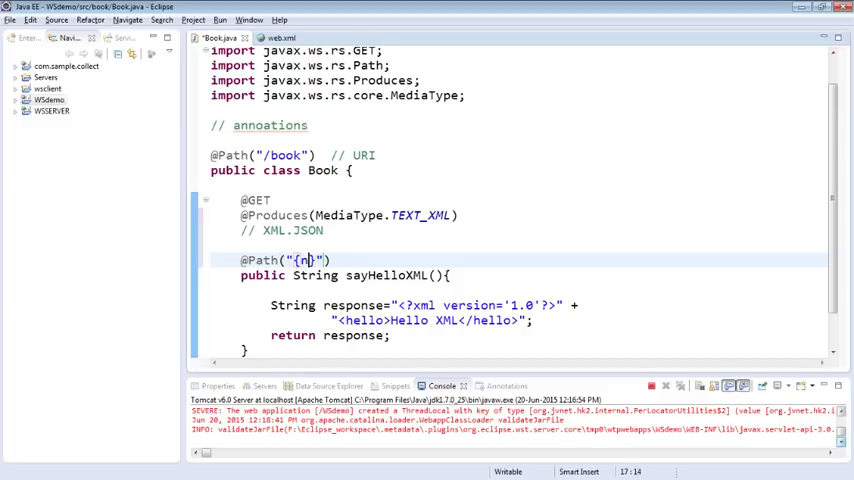
pyautogui.write('ame')
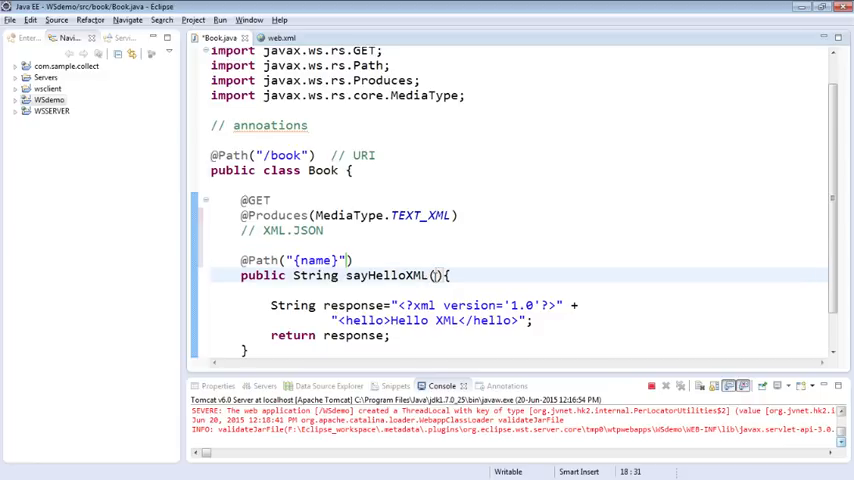
pyautogui.write('@Path')
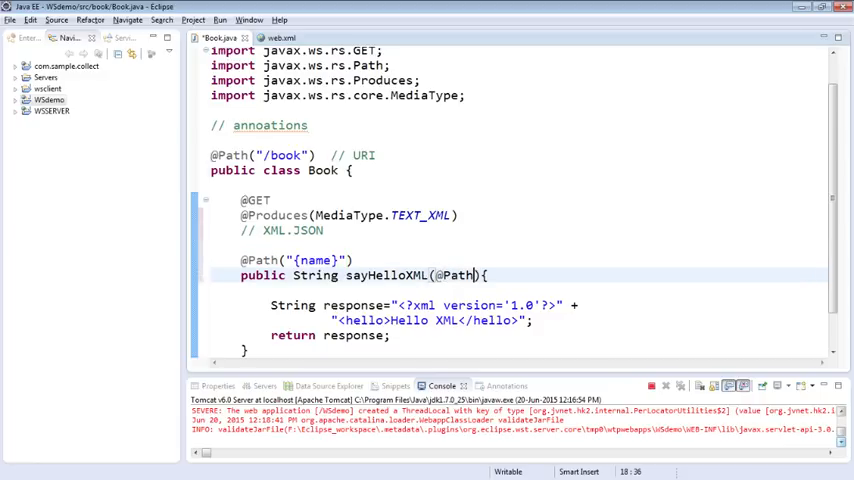
pyautogui.write('Param')
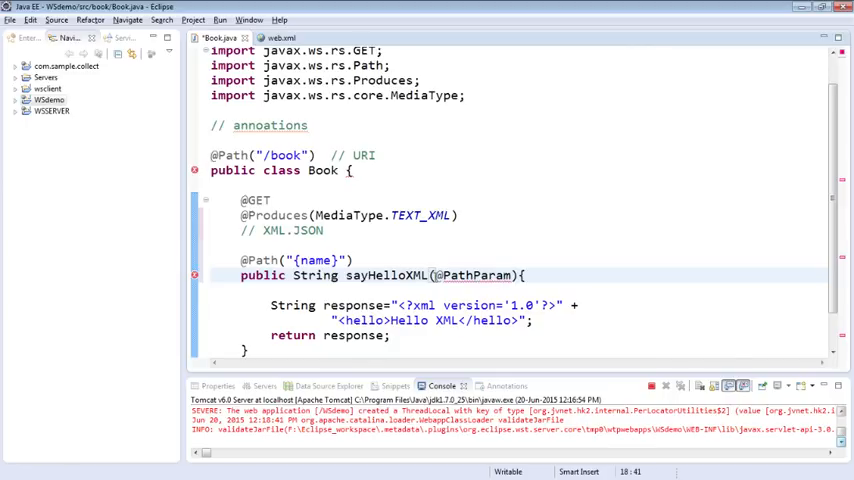
pyautogui.write('"")')
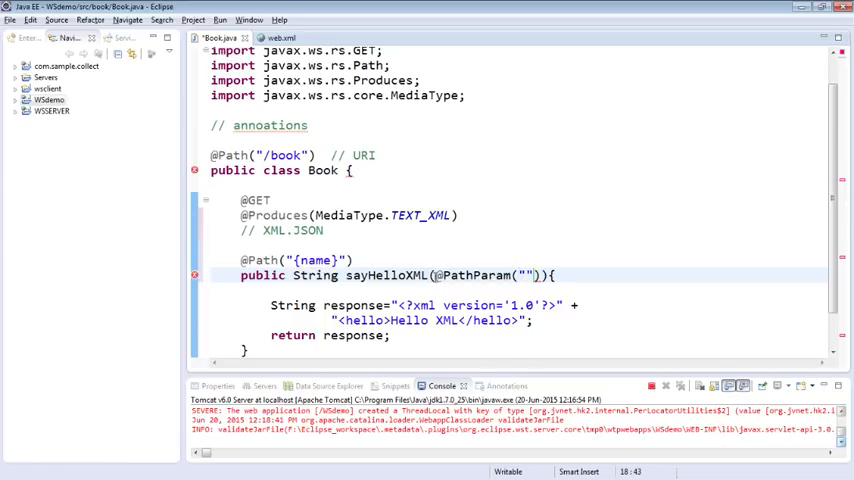
pyautogui.write('name") S')
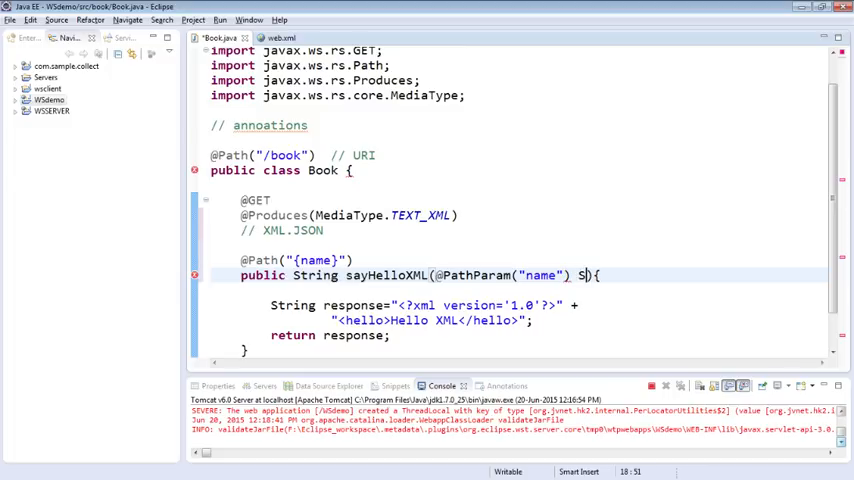
pyautogui.write('tring name')
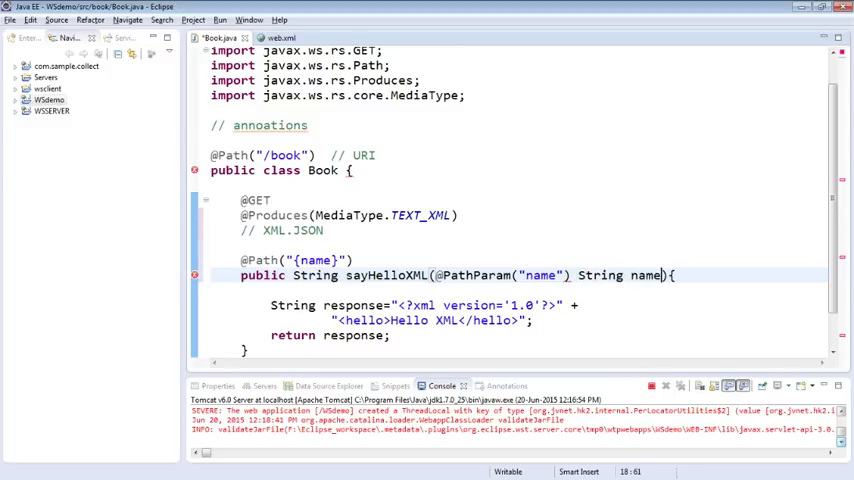
pyautogui.doubleClick(645, 275)
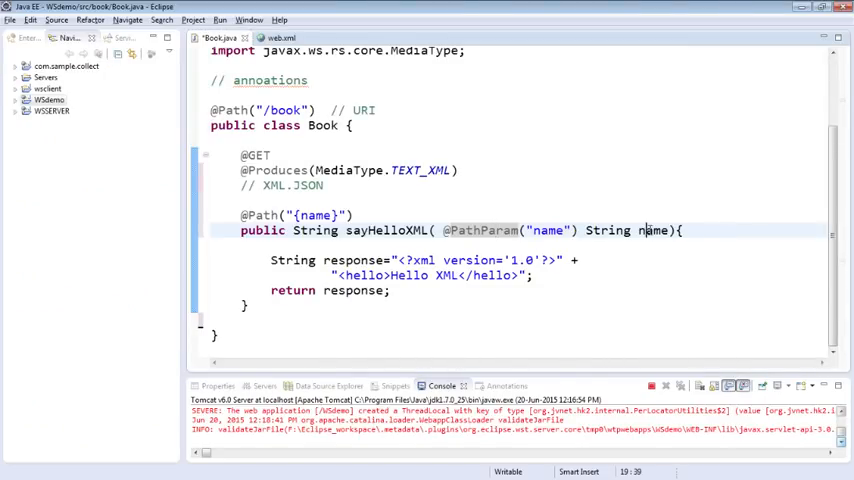
# Replace XML in the greeting with +name+ so it reads "<hello>Hello"+name+"</hello>"
pyautogui.doubleClick(653, 230)
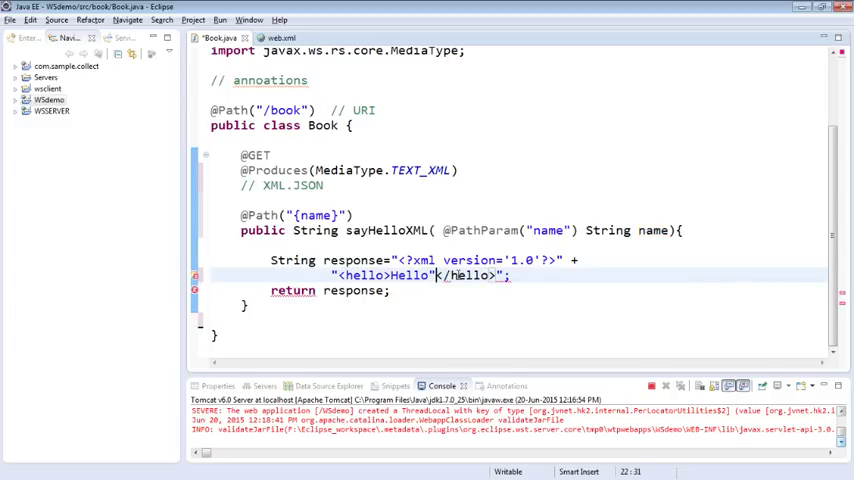
pyautogui.write('+name+"')
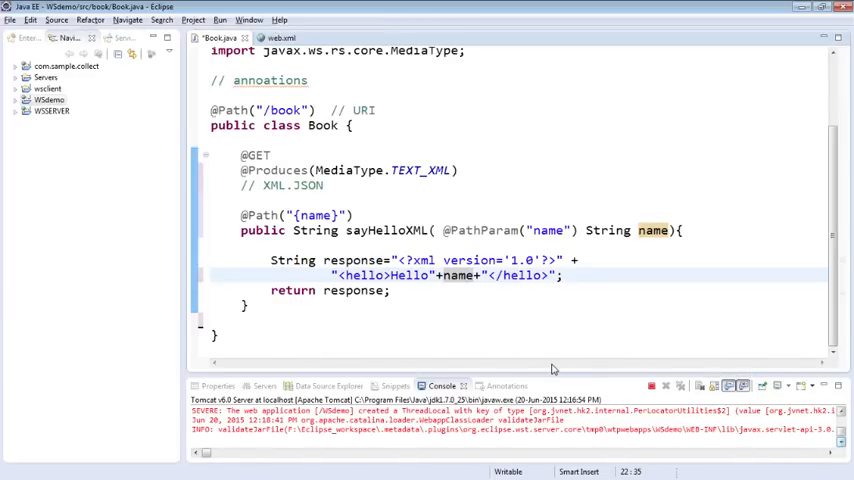
# Run WSdemo on the Tomcat server, saving Book.java and restarting the server
pyautogui.click(45, 100)
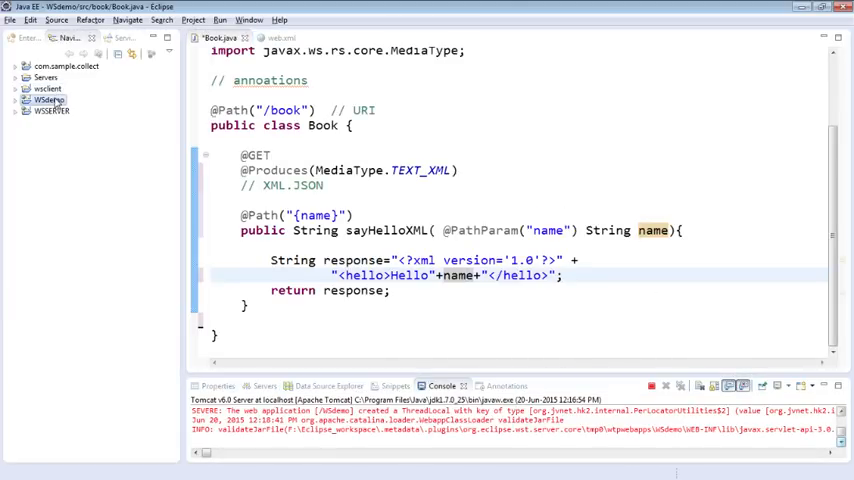
pyautogui.rightClick(48, 100)
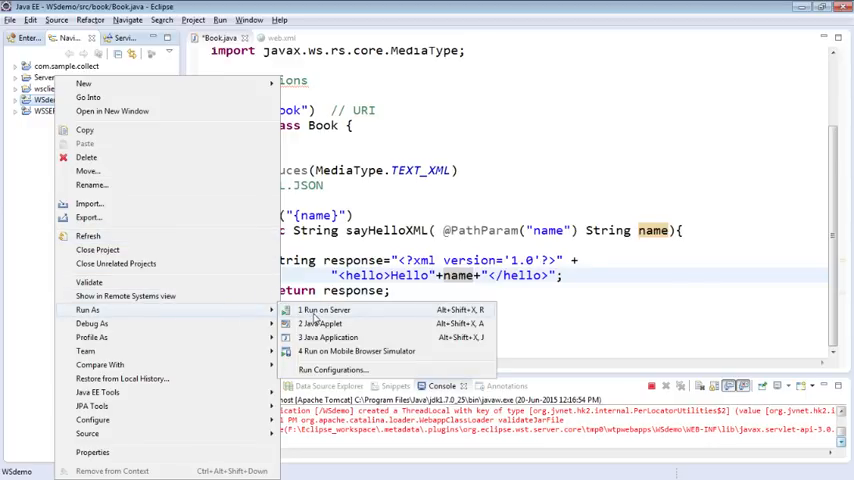
pyautogui.click(325, 309)
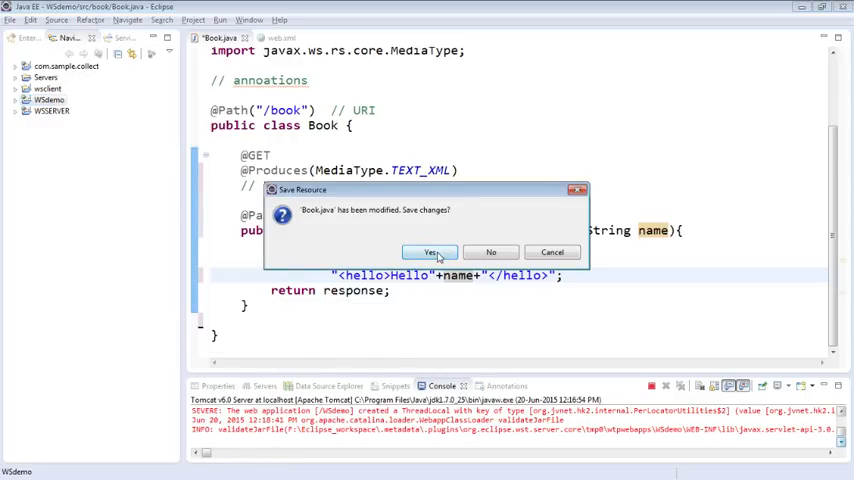
pyautogui.click(430, 251)
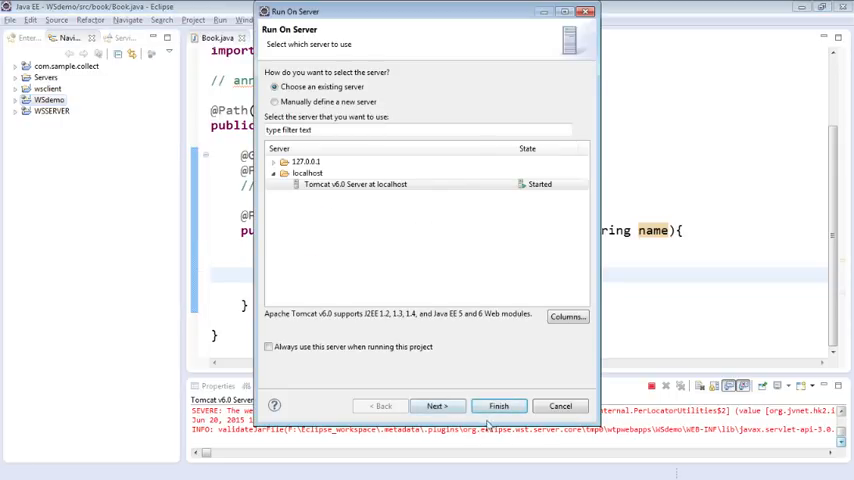
pyautogui.click(498, 405)
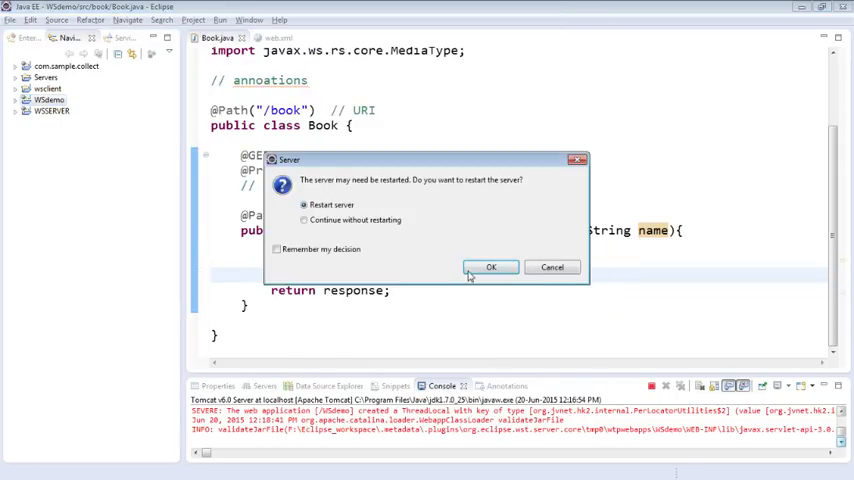
pyautogui.click(491, 267)
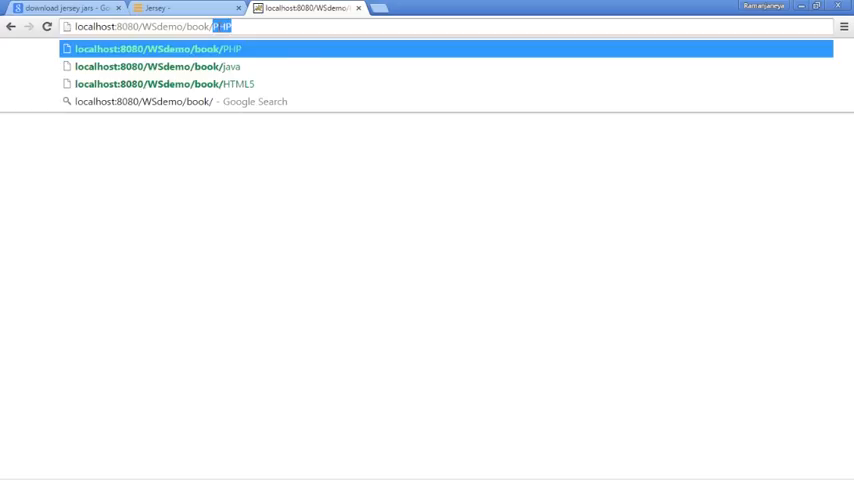
# Request localhost:8080/WSdemo/book/PHP in Chrome, then return to Book.java in Eclipse
pyautogui.click(148, 49)
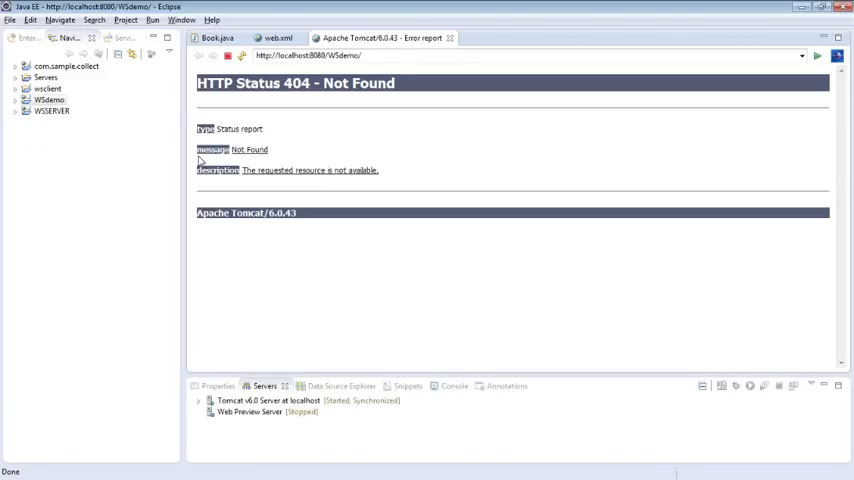
pyautogui.click(217, 38)
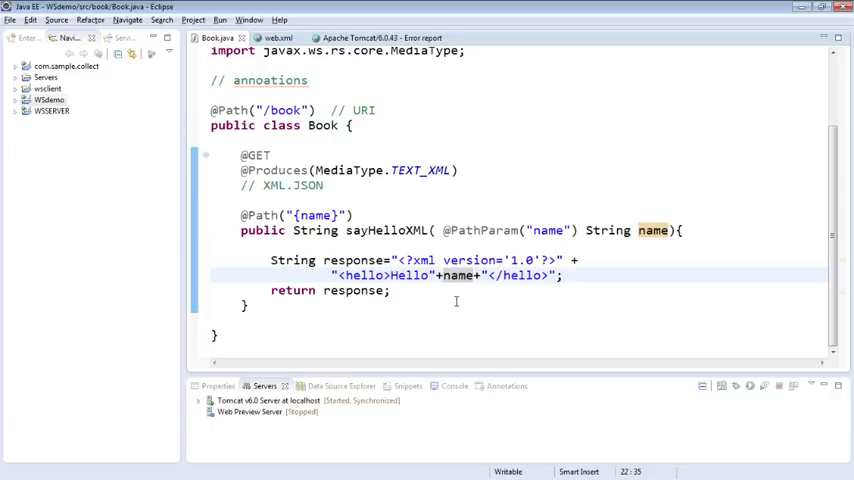